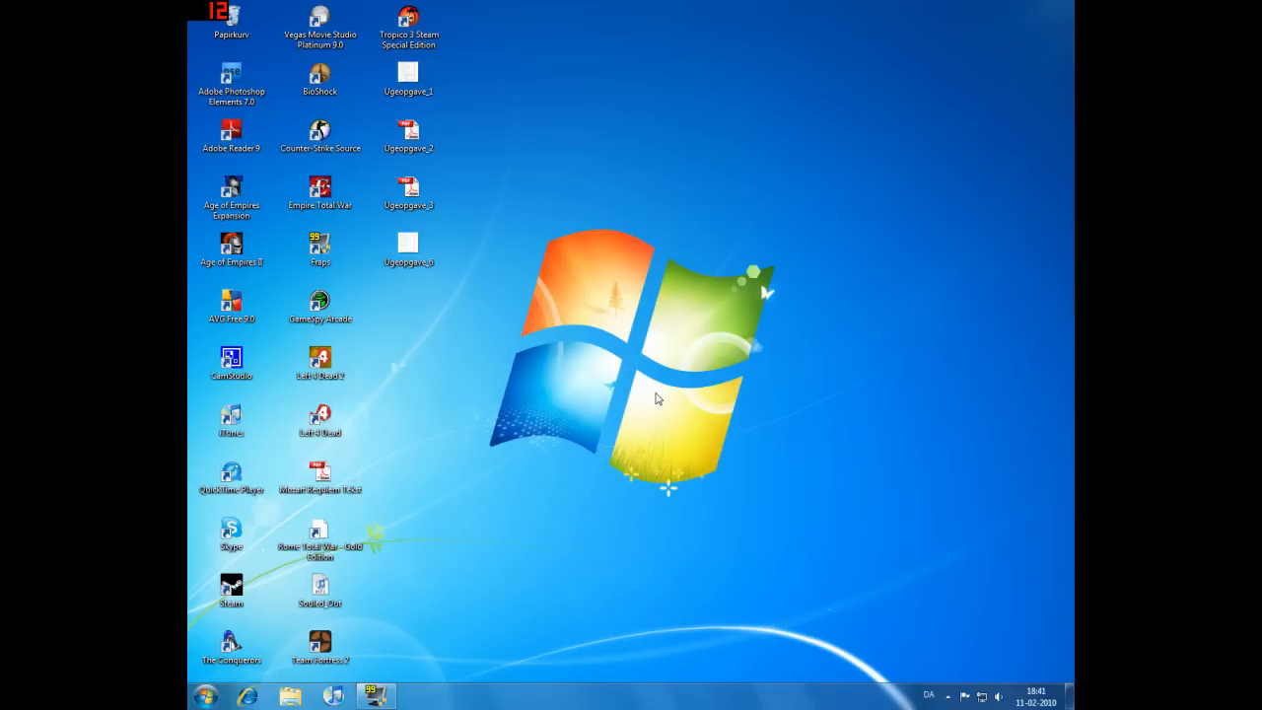
# Step: Browse to aok.heavengames.com's Blacksmith Utilities listing and enter Campaign Manager in the search box
pyautogui.click(242, 695)
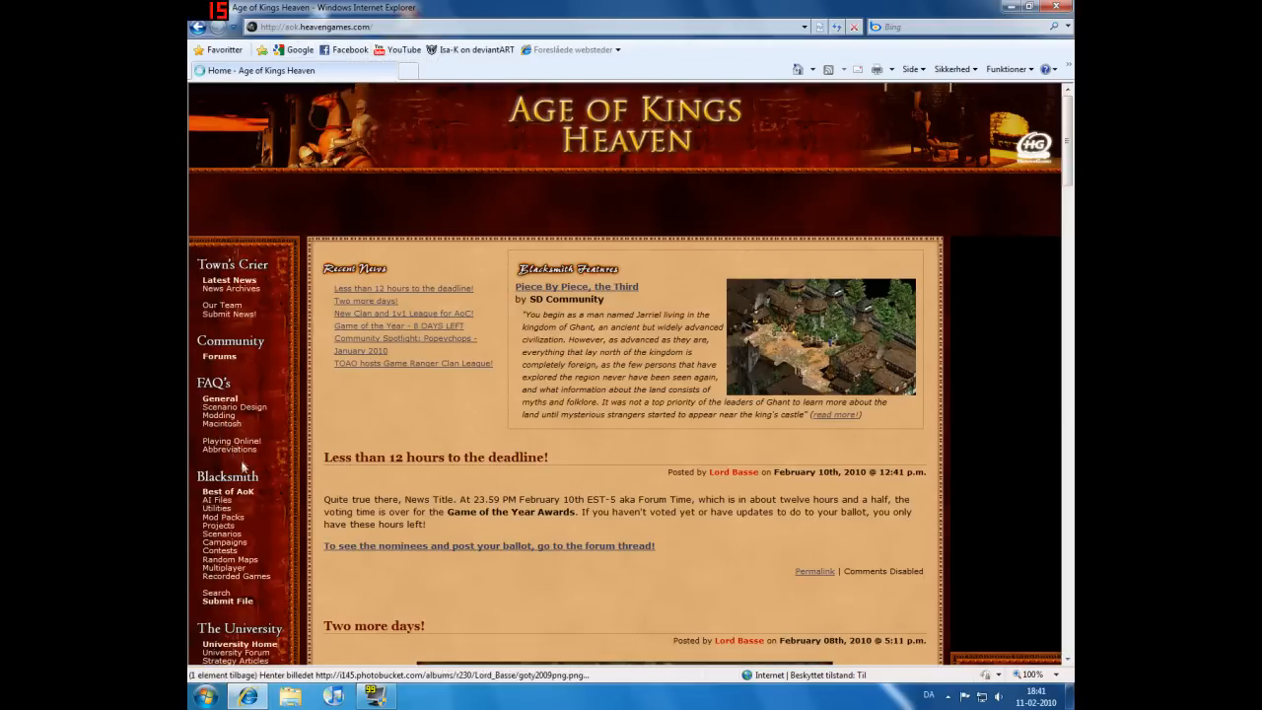
pyautogui.scroll(-3)
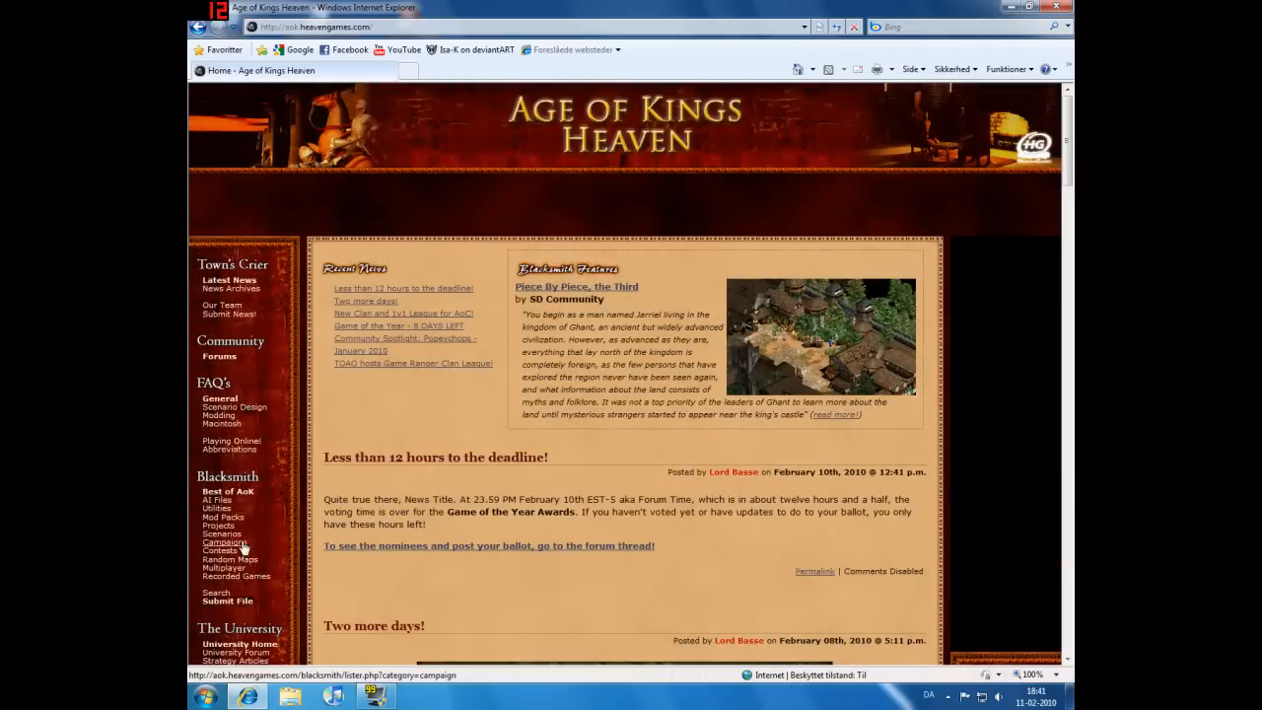
pyautogui.click(217, 508)
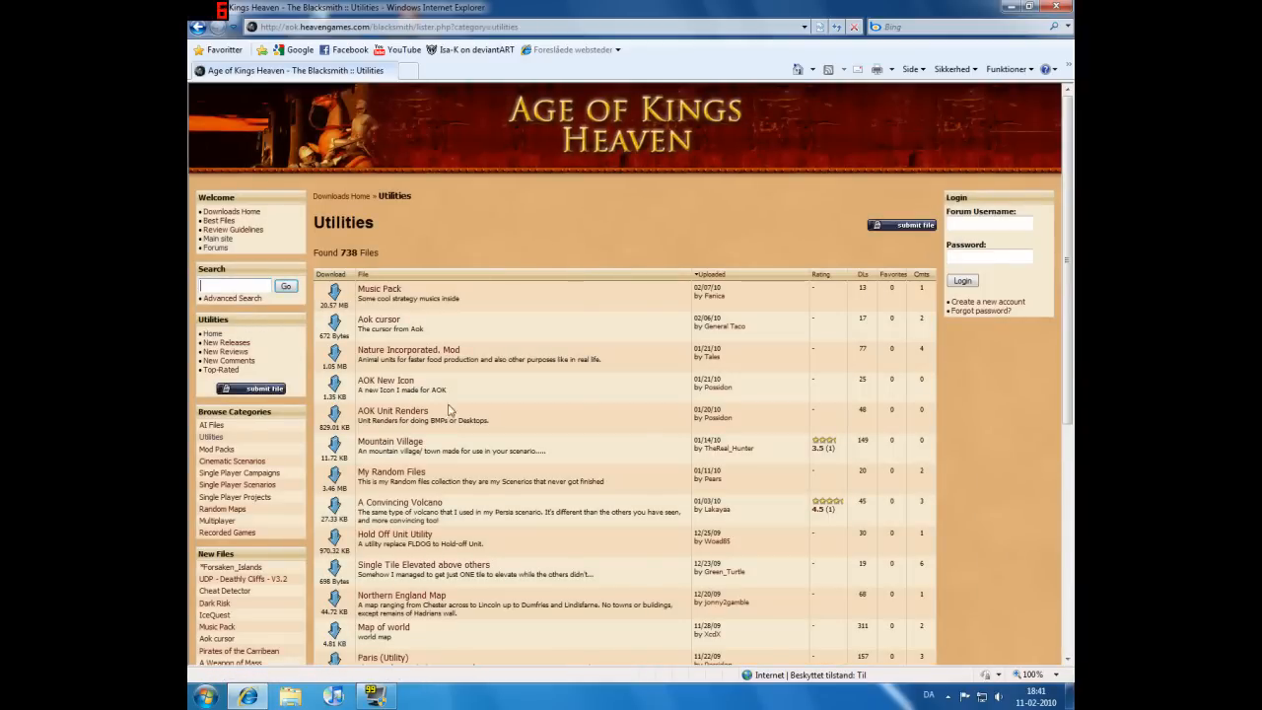
pyautogui.write('cap')
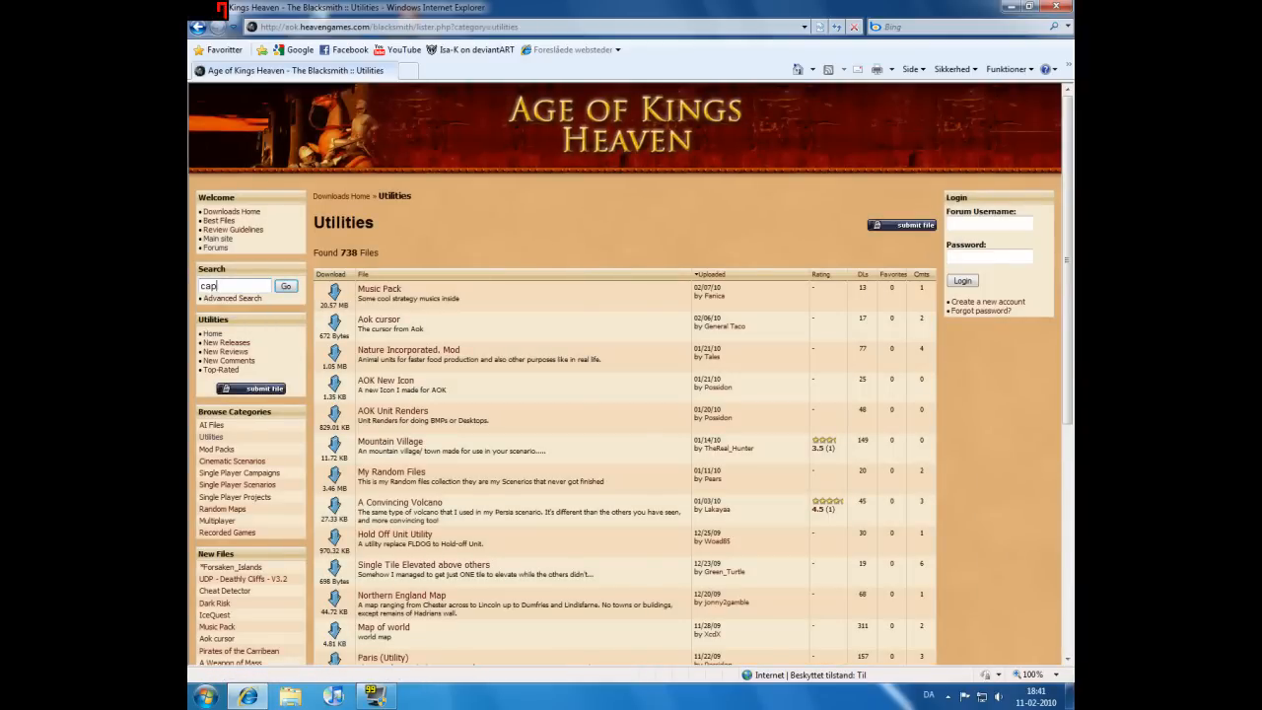
pyautogui.write('cam')
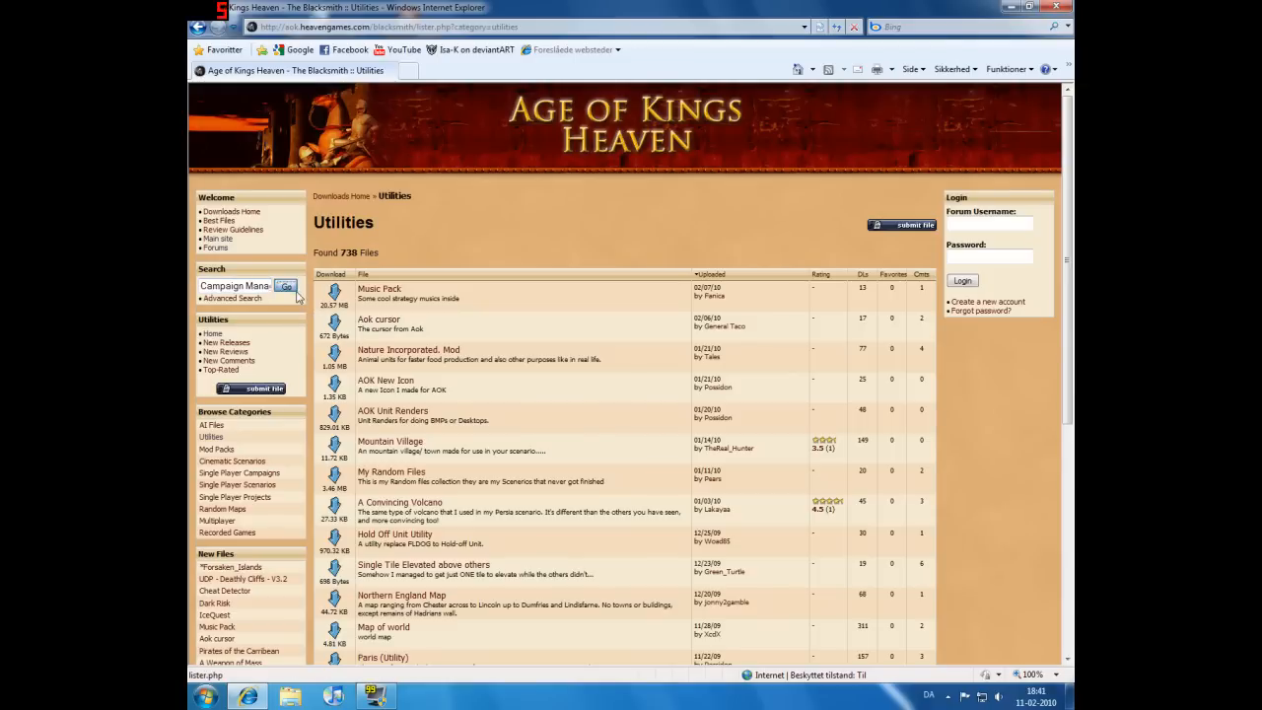
# Step: Search for Campaign Manager, download its zip and save it to the download folder
pyautogui.click(286, 286)
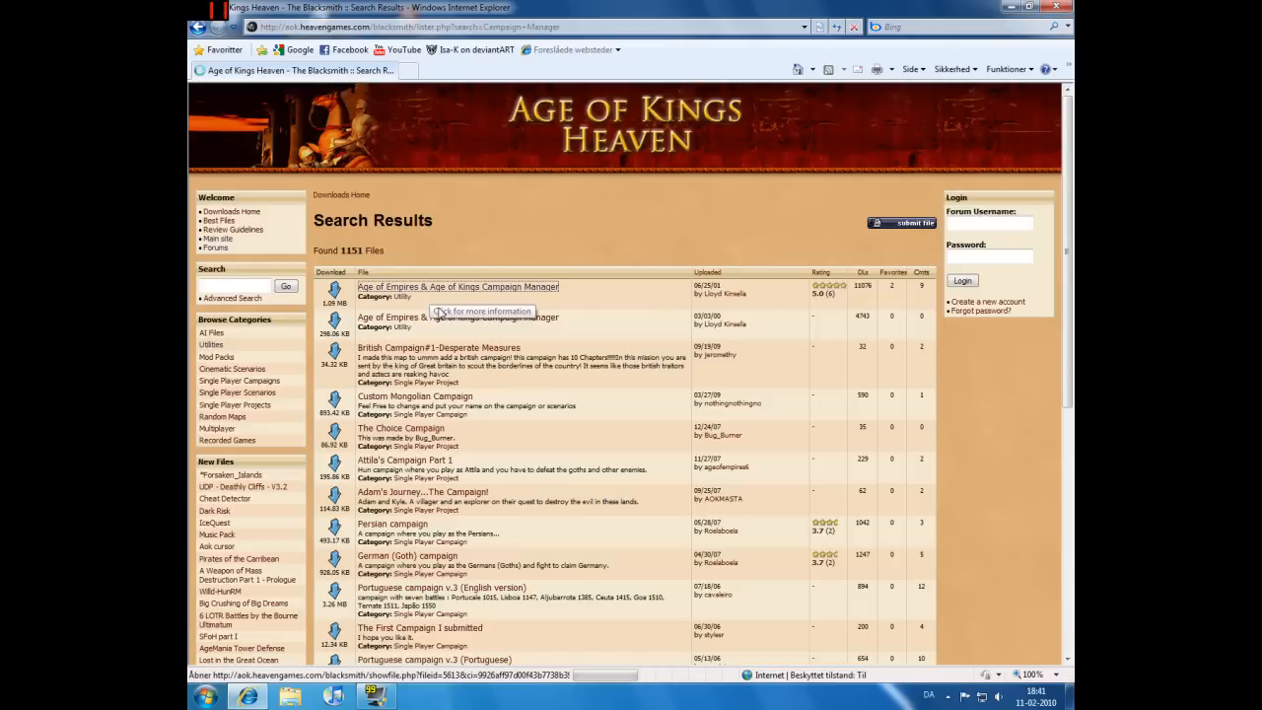
pyautogui.click(456, 288)
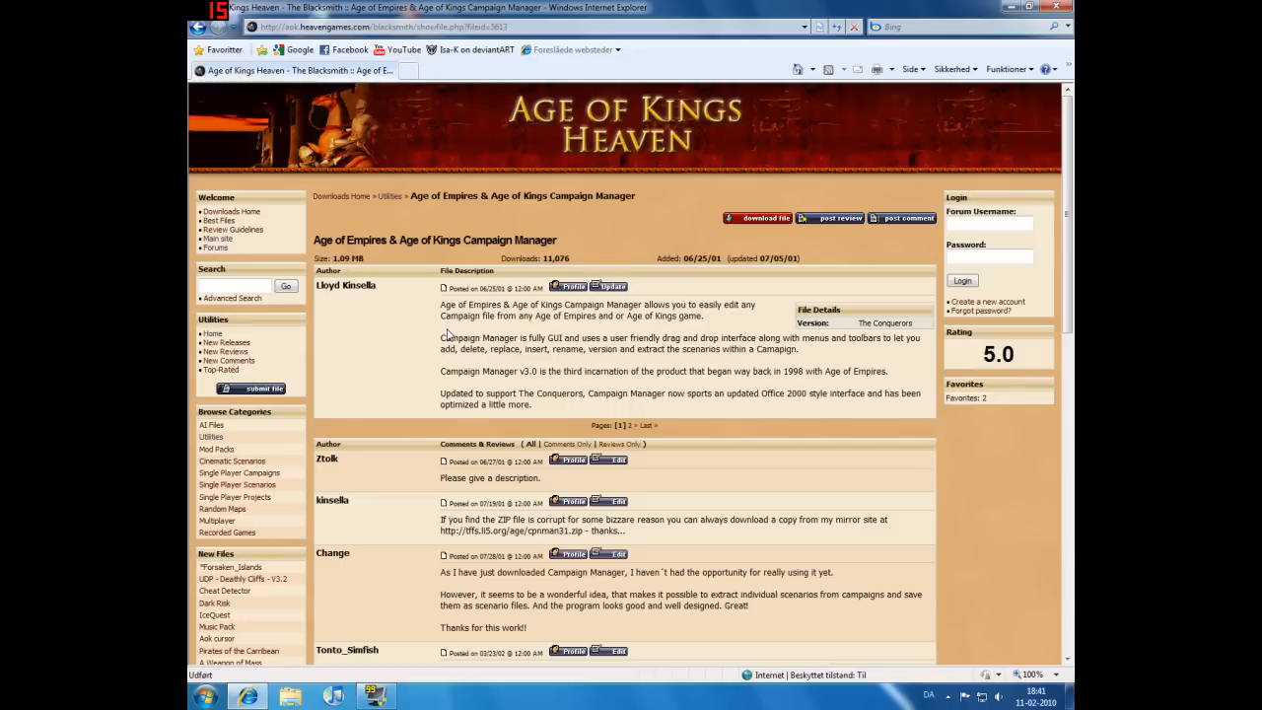
pyautogui.moveTo(371, 300)
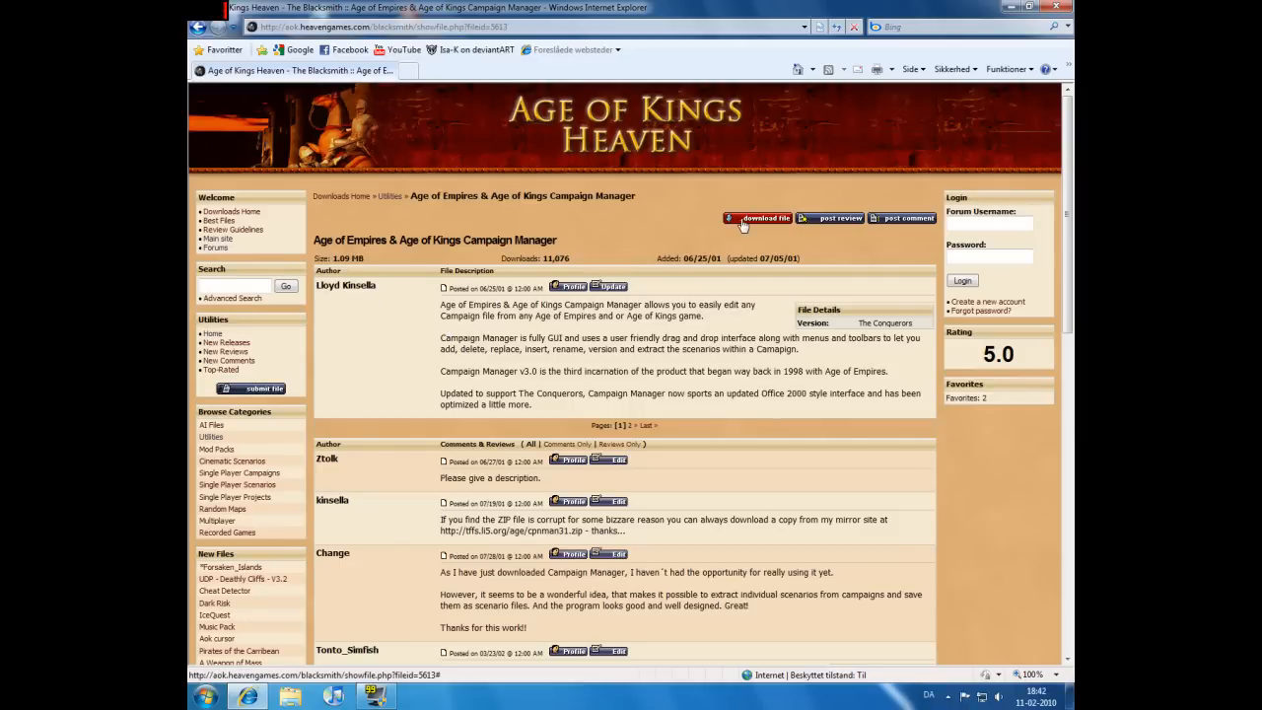
pyautogui.click(759, 217)
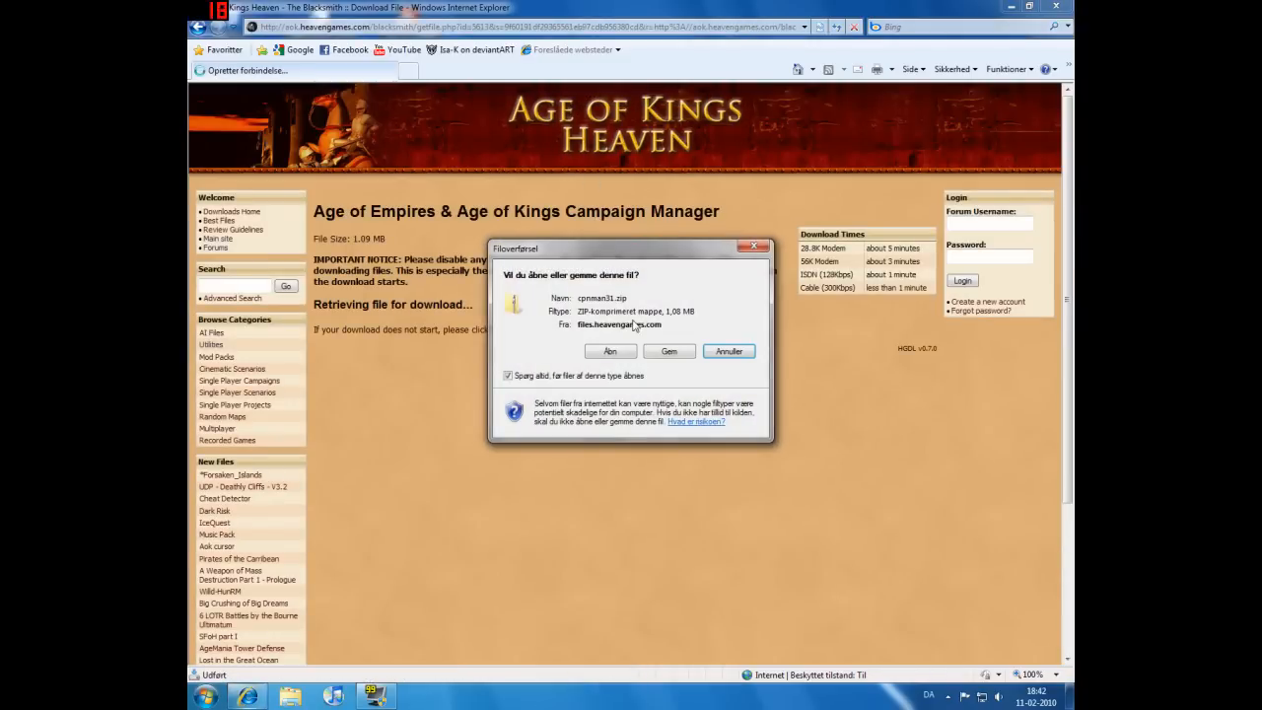
pyautogui.click(668, 351)
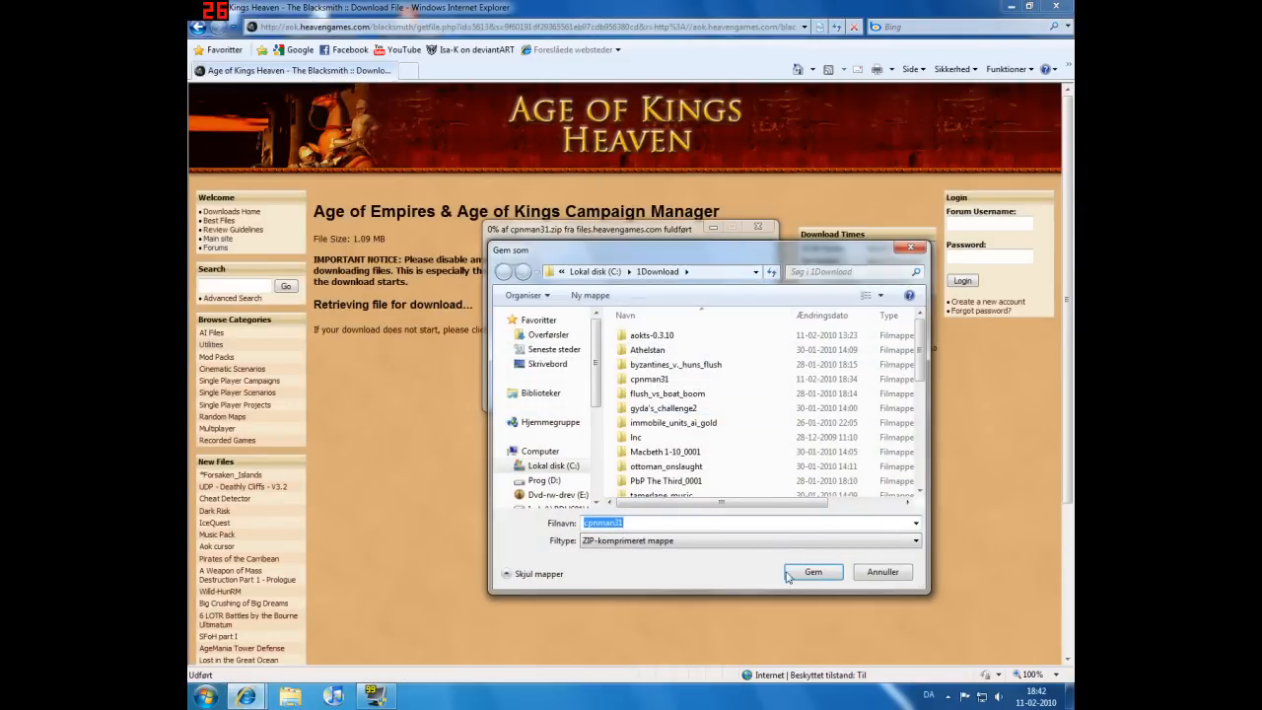
pyautogui.click(812, 572)
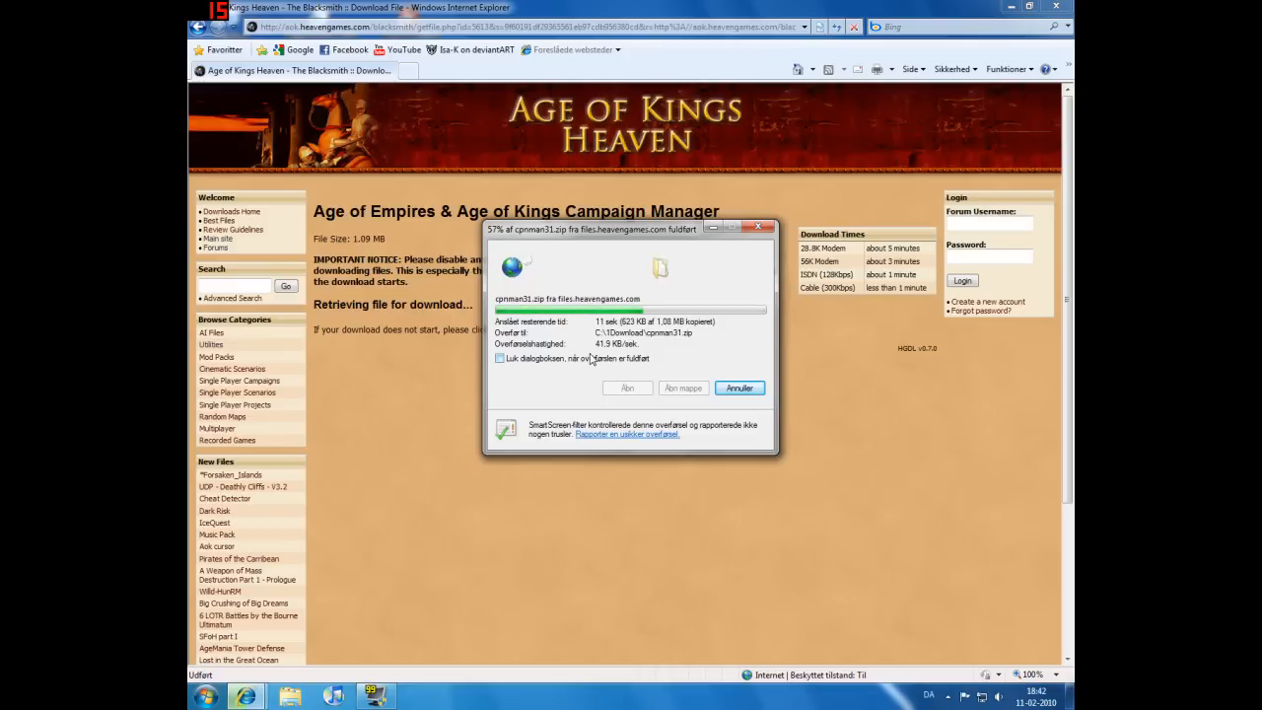
pyautogui.moveTo(635, 343)
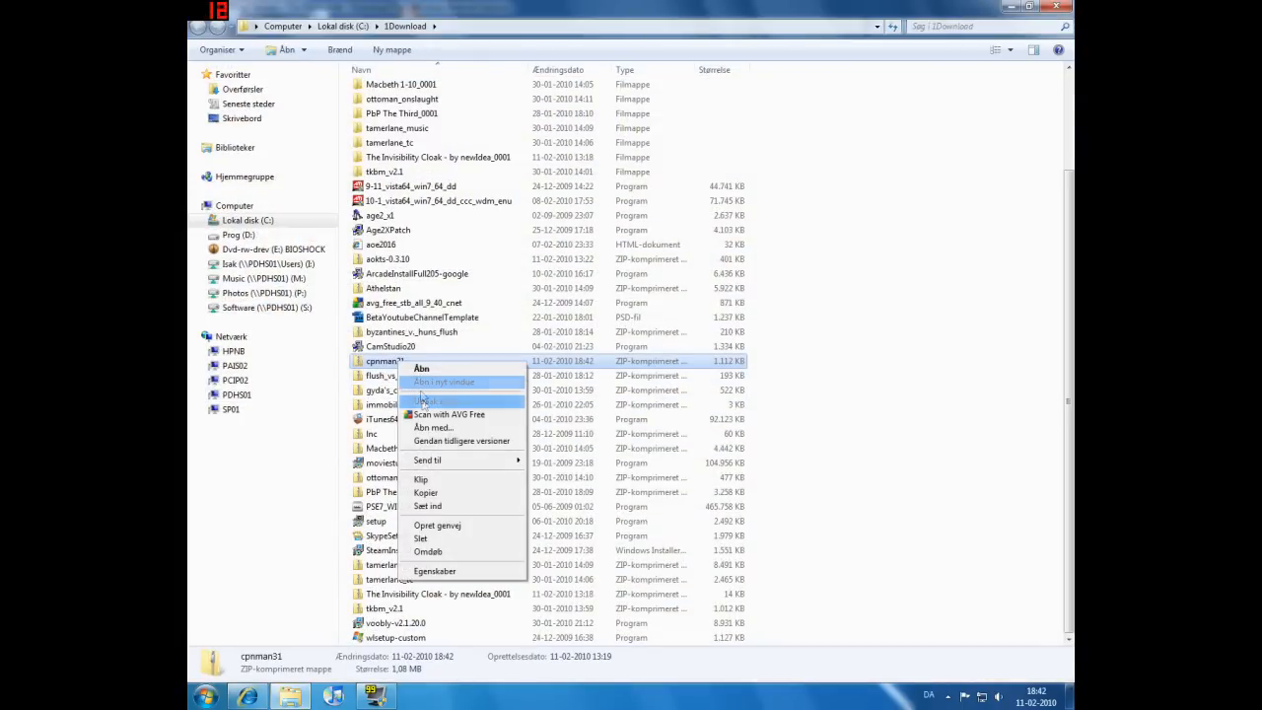
# Step: Extract the cpnman31 zip to the suggested folder and select the setup program inside it
pyautogui.click(444, 402)
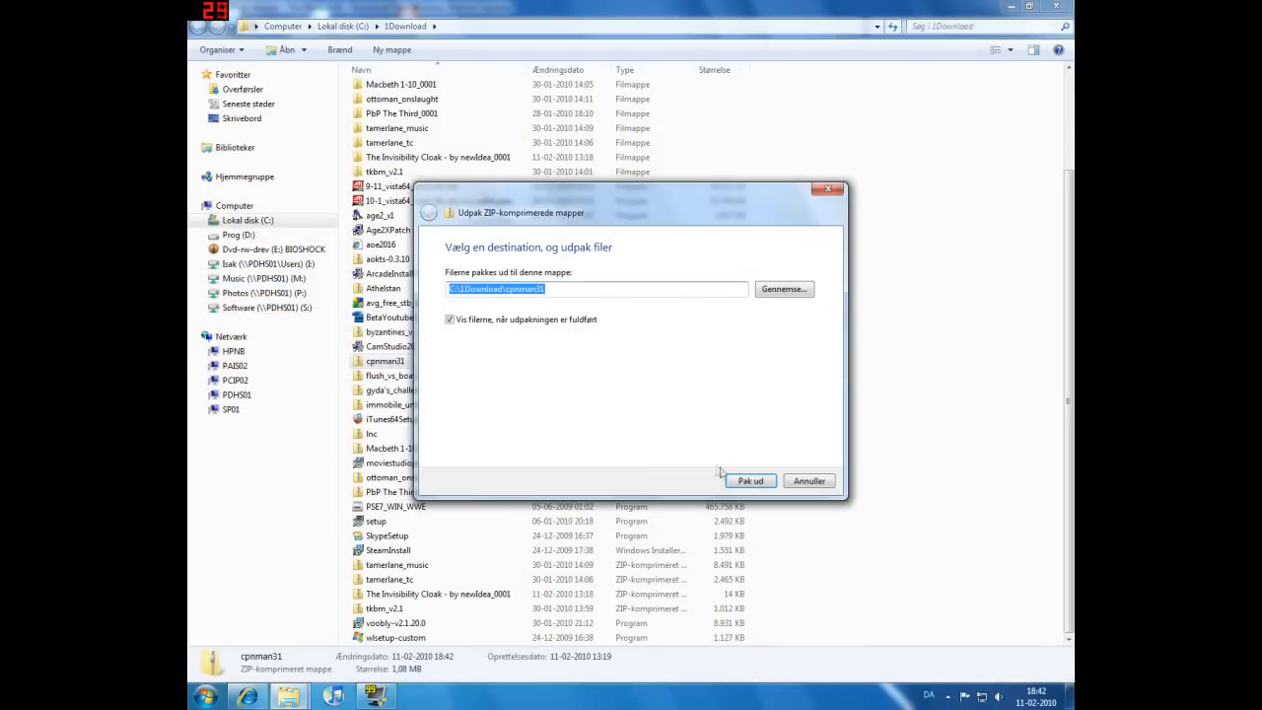
pyautogui.click(750, 481)
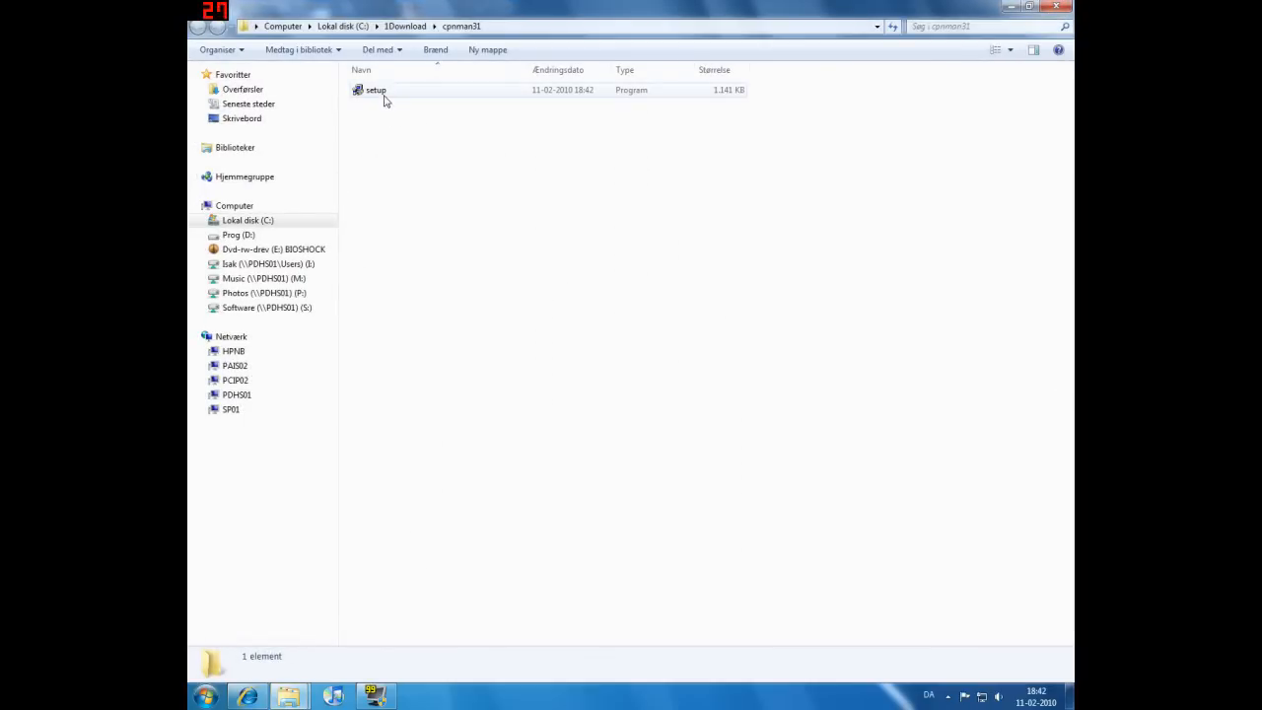
pyautogui.click(373, 91)
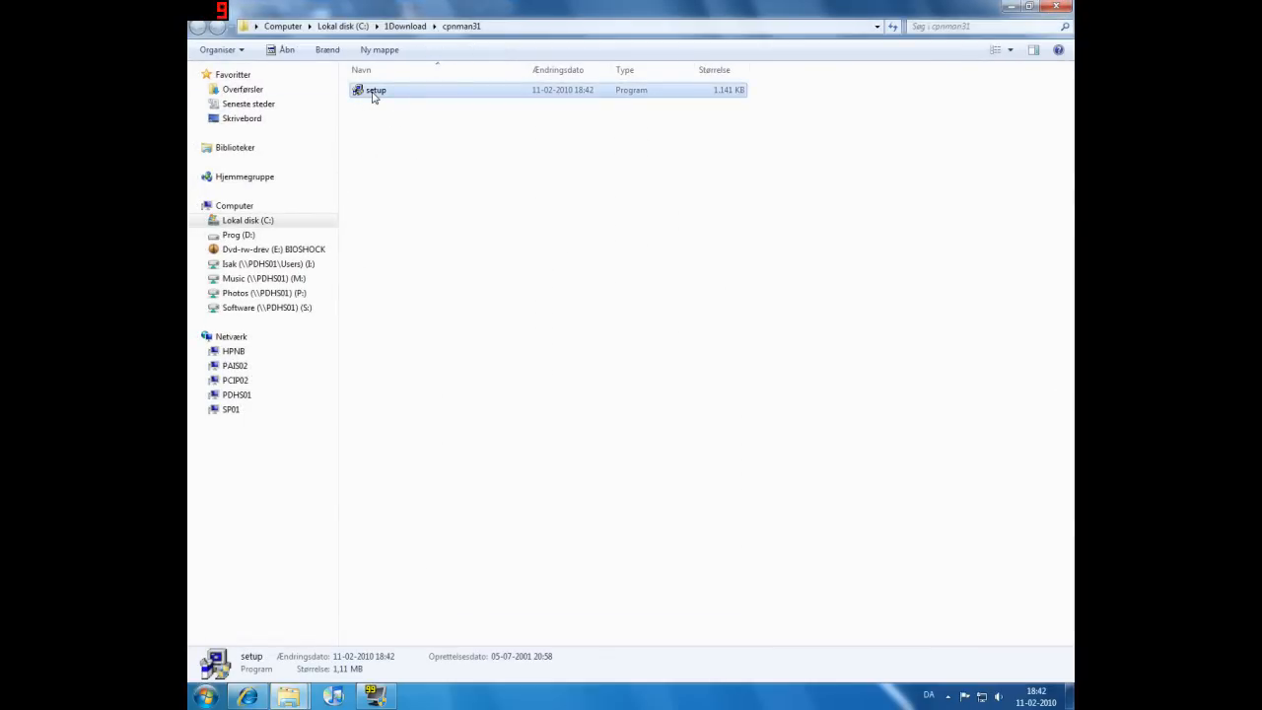
# Step: Run setup and install Campaign Manager into D:\Programmer\Campaign Manager, finishing without the readme
pyautogui.doubleClick(373, 91)
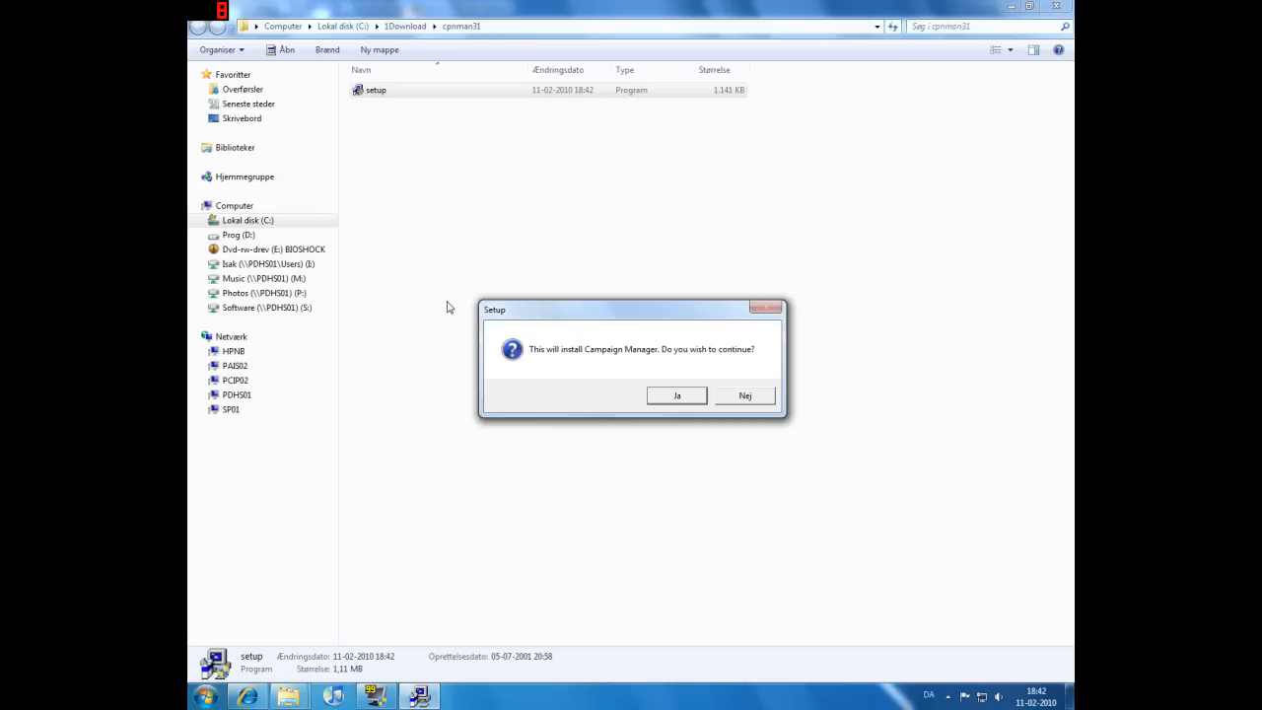
pyautogui.click(677, 394)
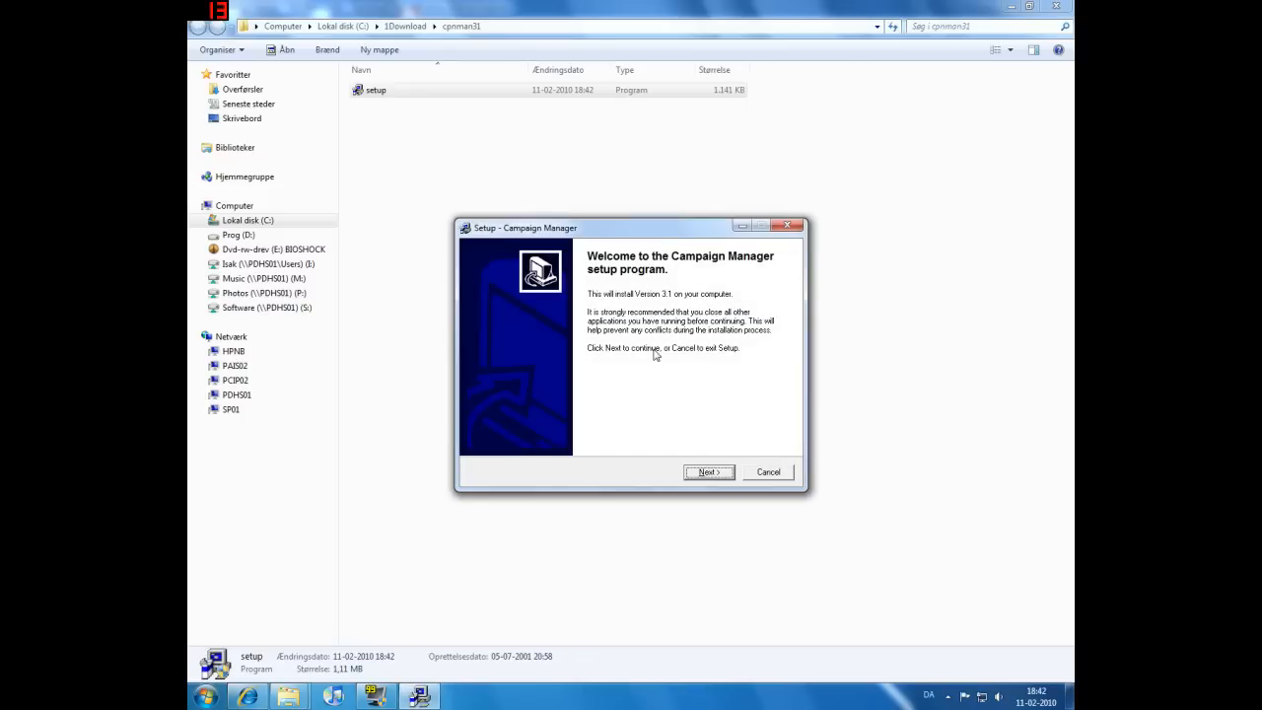
pyautogui.click(708, 472)
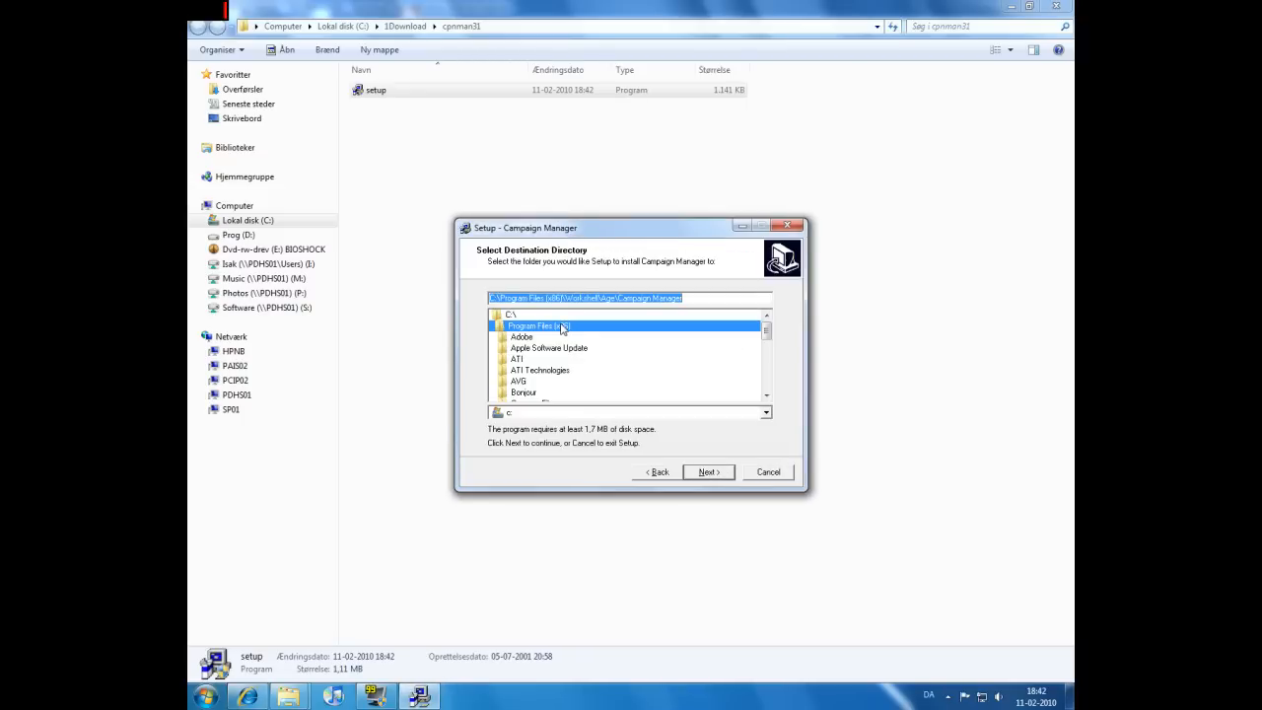
pyautogui.moveTo(627, 351)
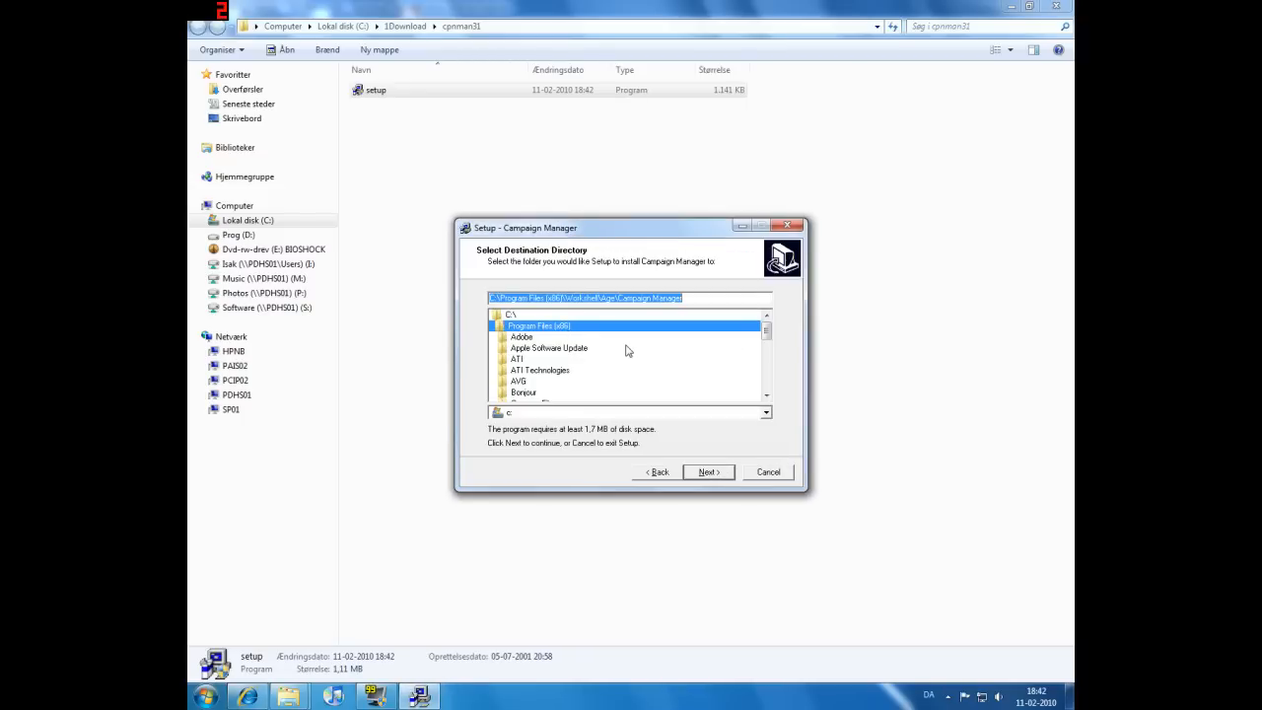
pyautogui.click(765, 412)
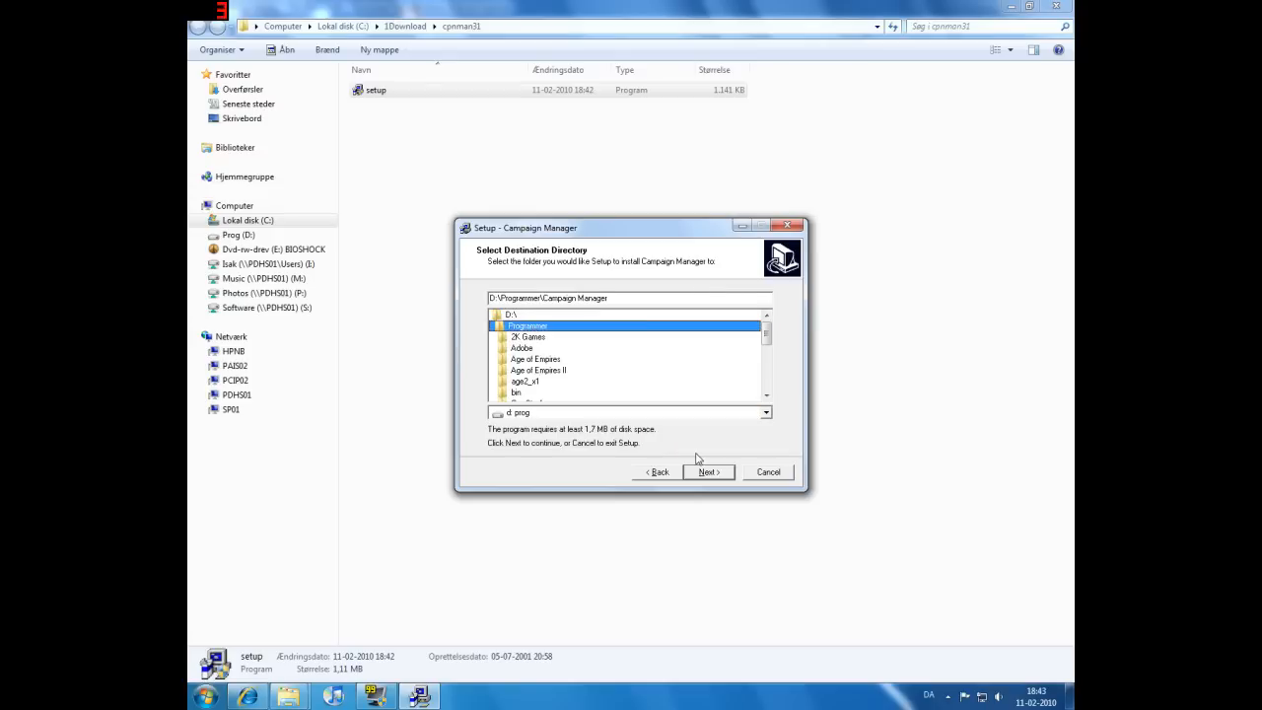
pyautogui.click(708, 472)
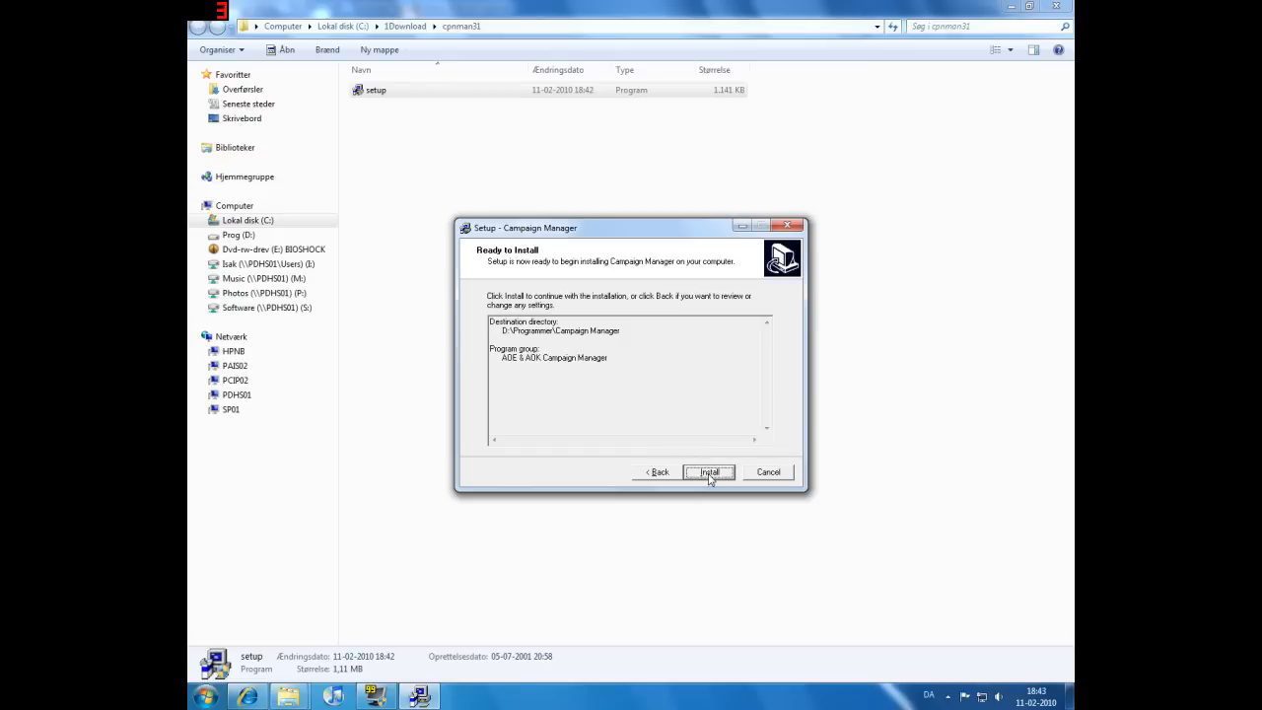
pyautogui.click(710, 473)
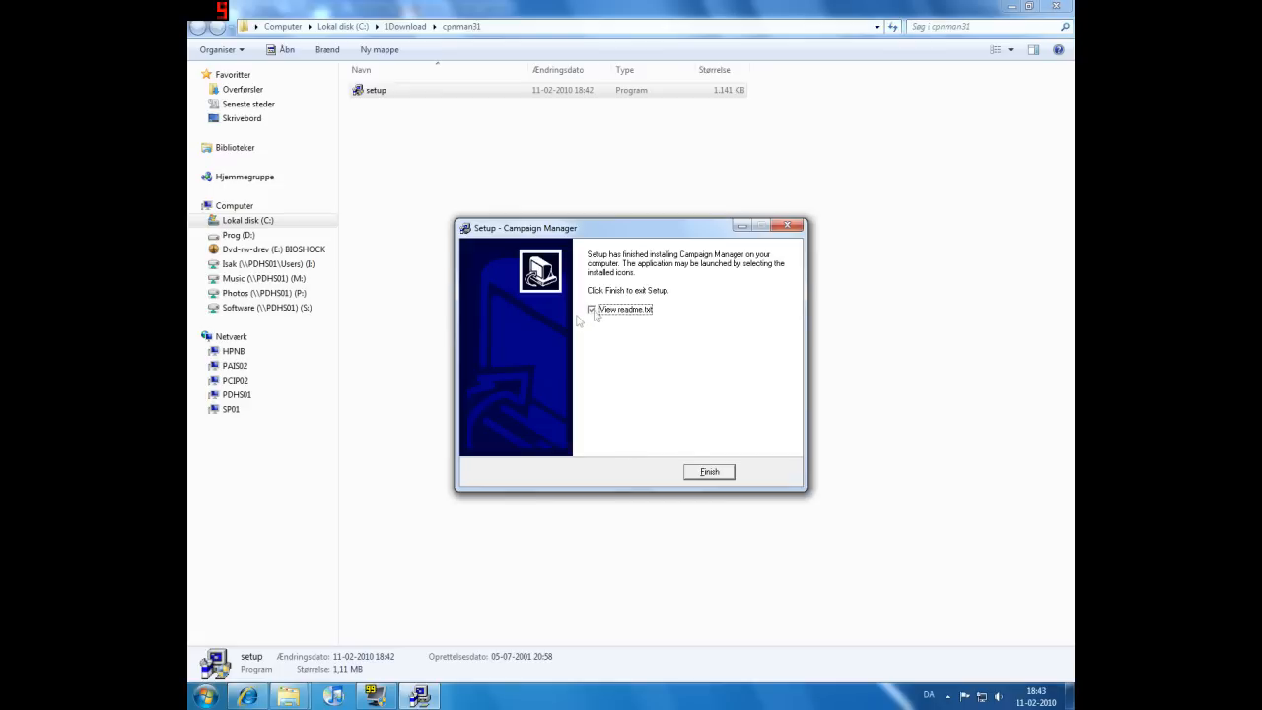
pyautogui.click(710, 471)
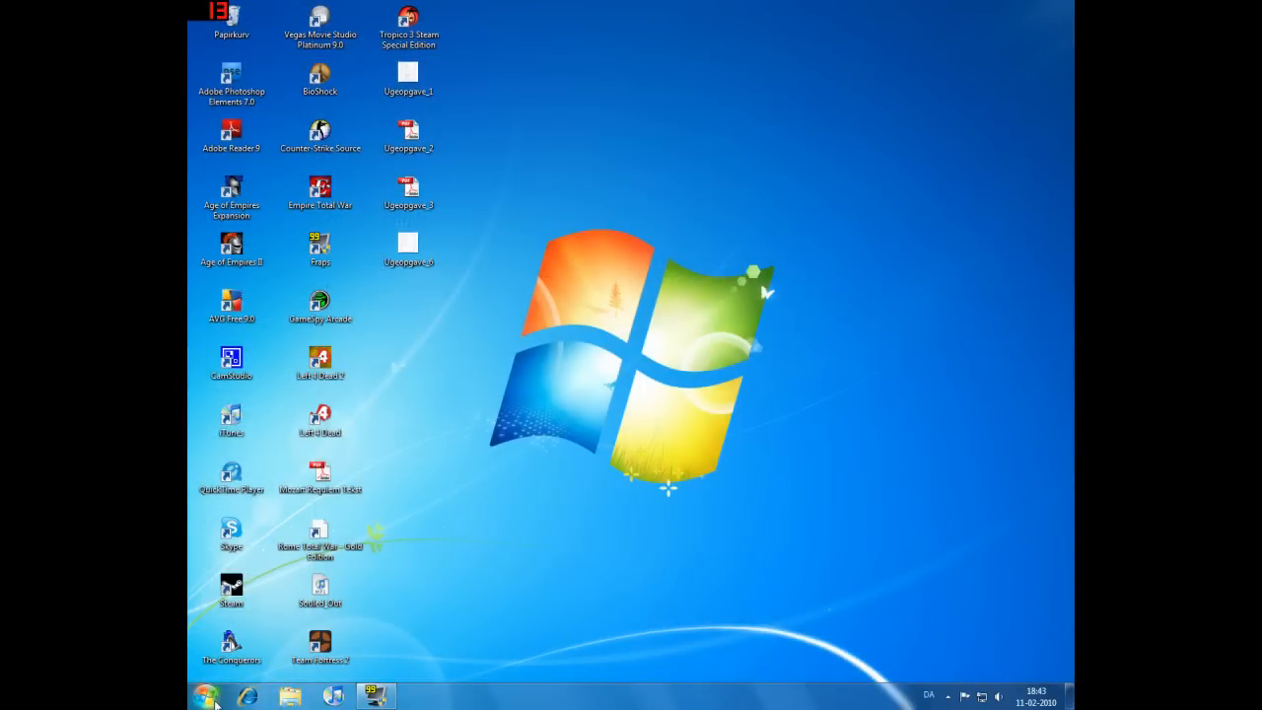
# Step: Launch Campaign Manager 3 from the AoE & AoK Campaign Manager group under All Programs
pyautogui.click(207, 690)
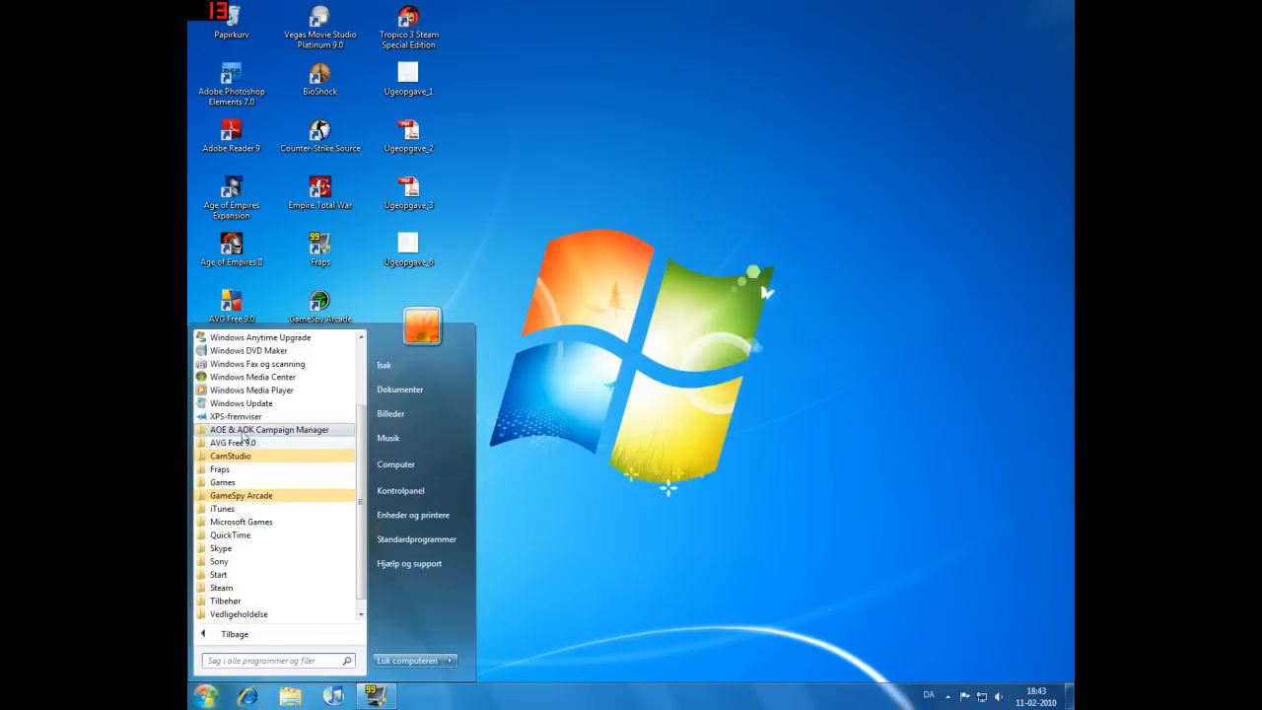
pyautogui.click(268, 430)
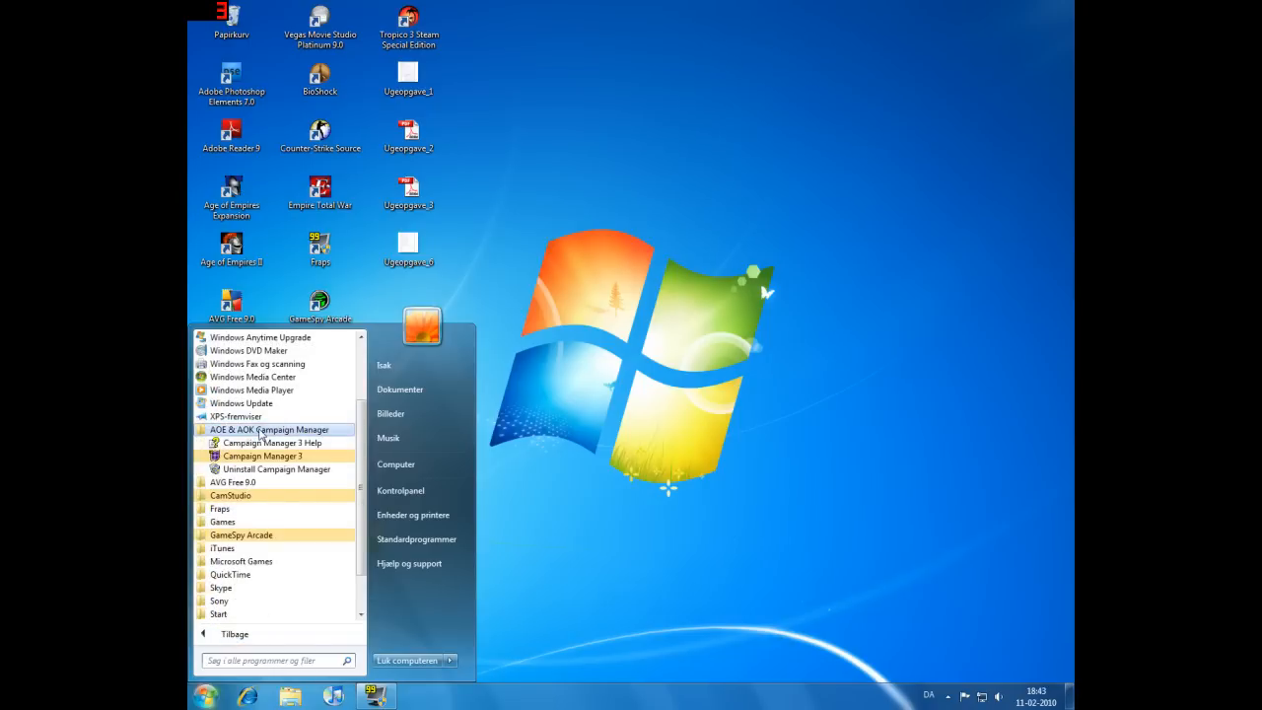
pyautogui.moveTo(247, 455)
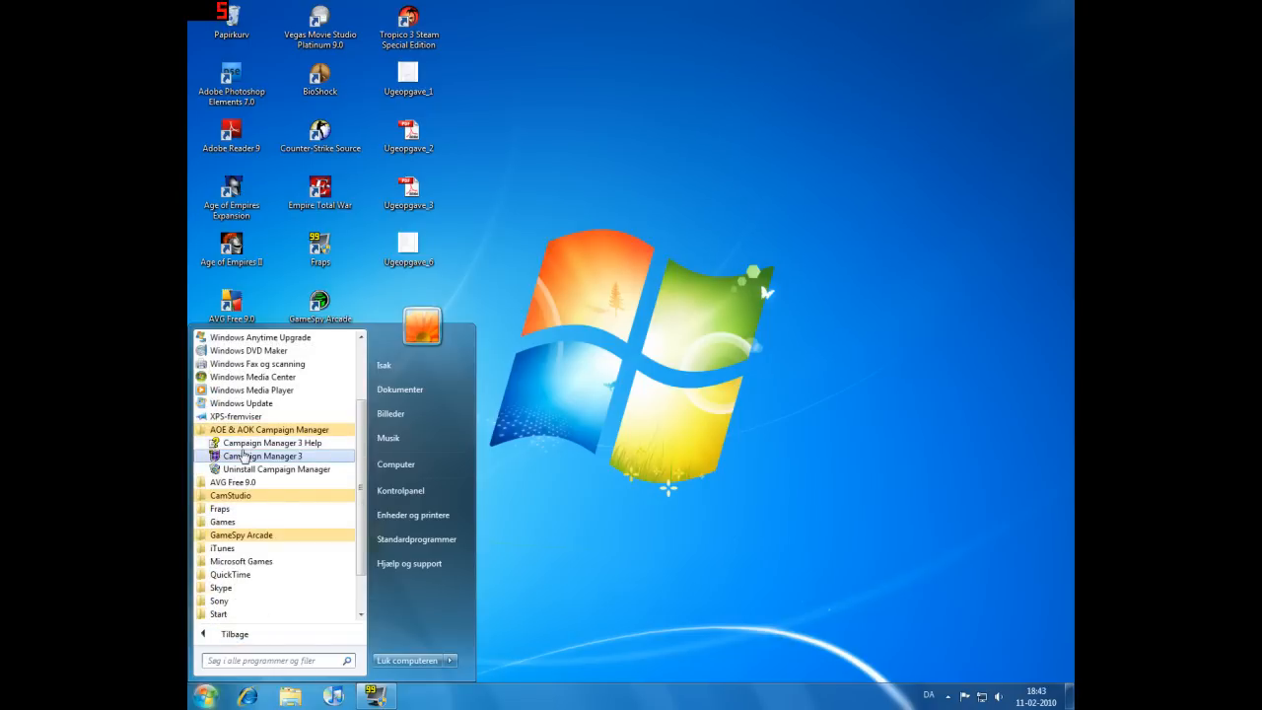
pyautogui.click(264, 455)
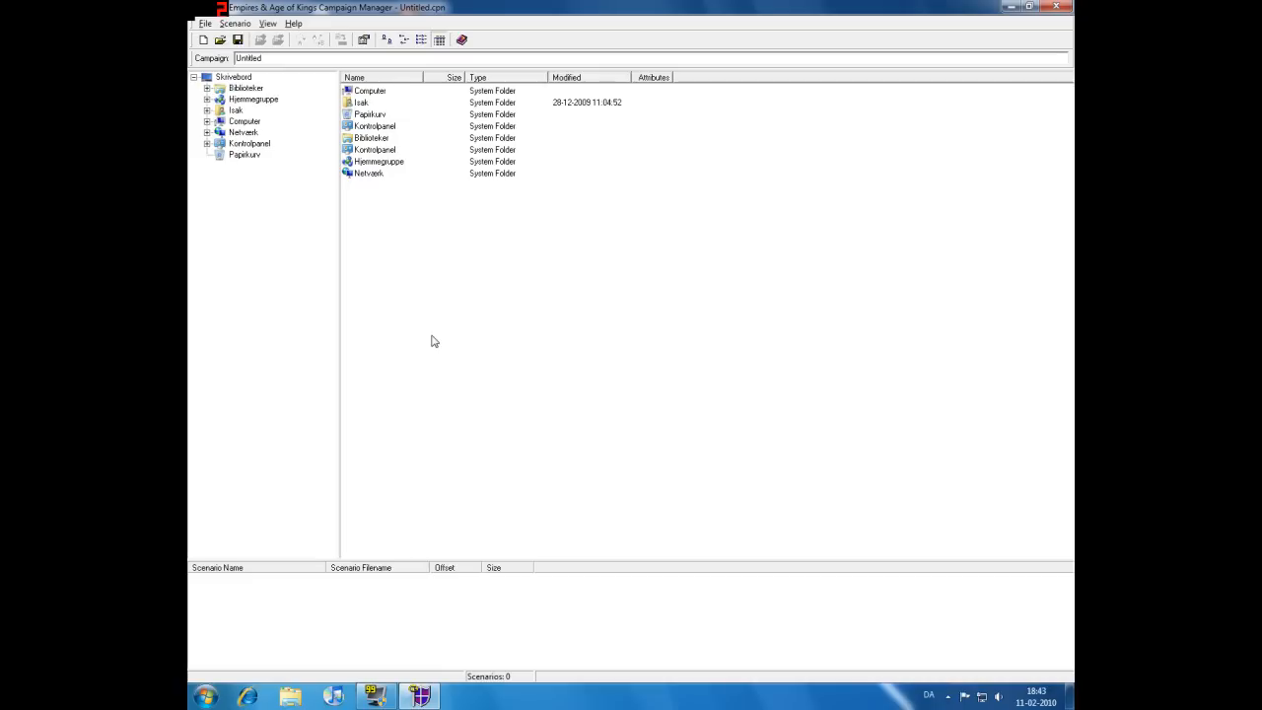
# Step: Open the cam1 campaign file from D:\Programmer\Age of Empires II\CAMPAIGN, listing its six Joan scenarios
pyautogui.click(209, 24)
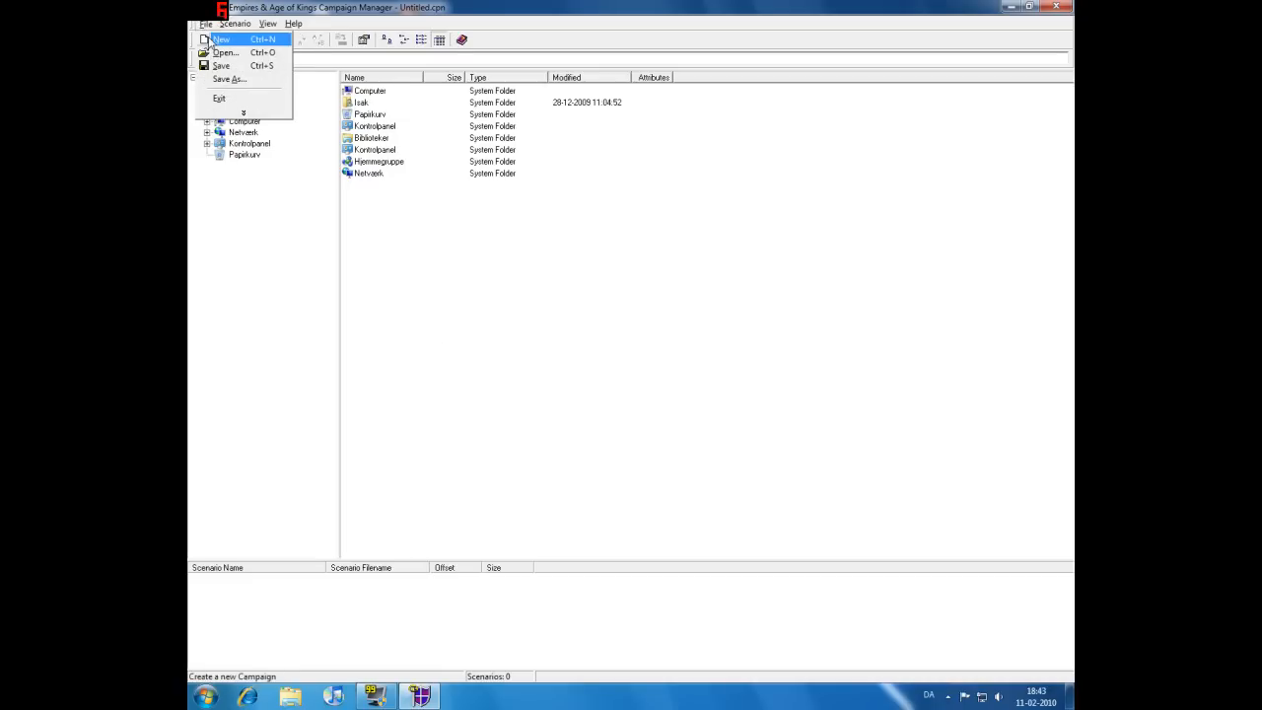
pyautogui.click(229, 51)
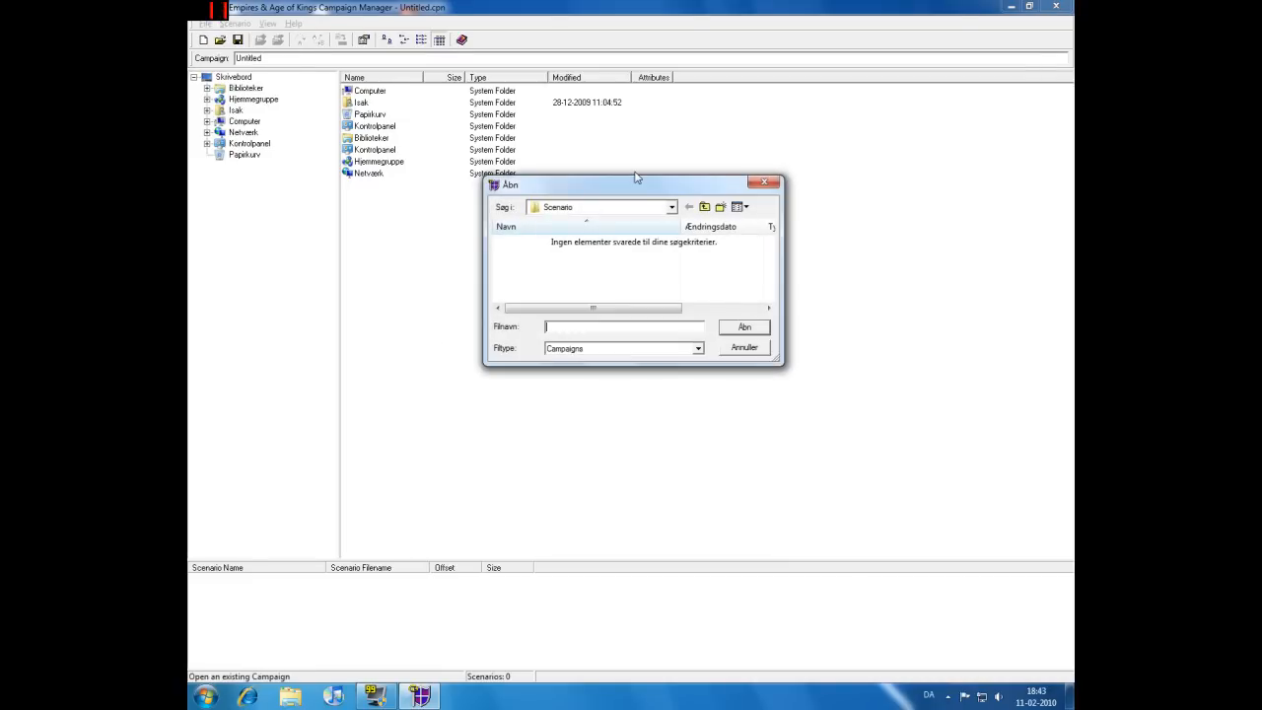
pyautogui.click(671, 207)
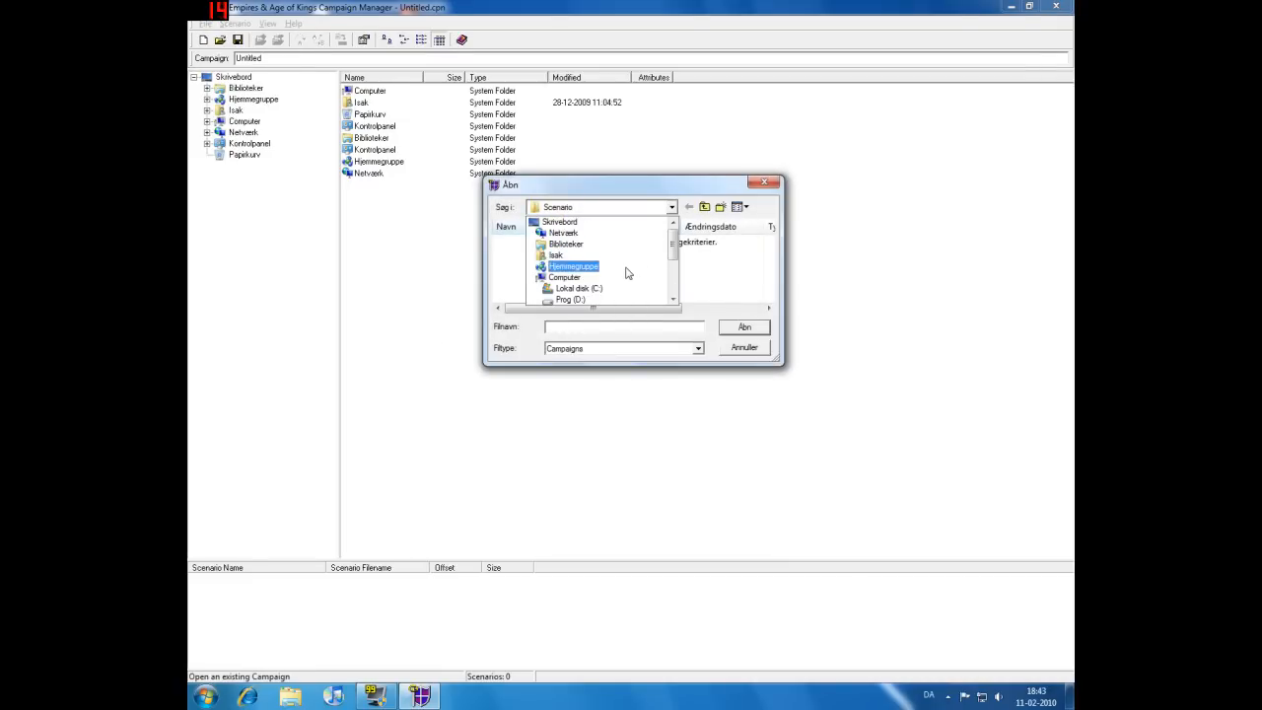
pyautogui.click(576, 288)
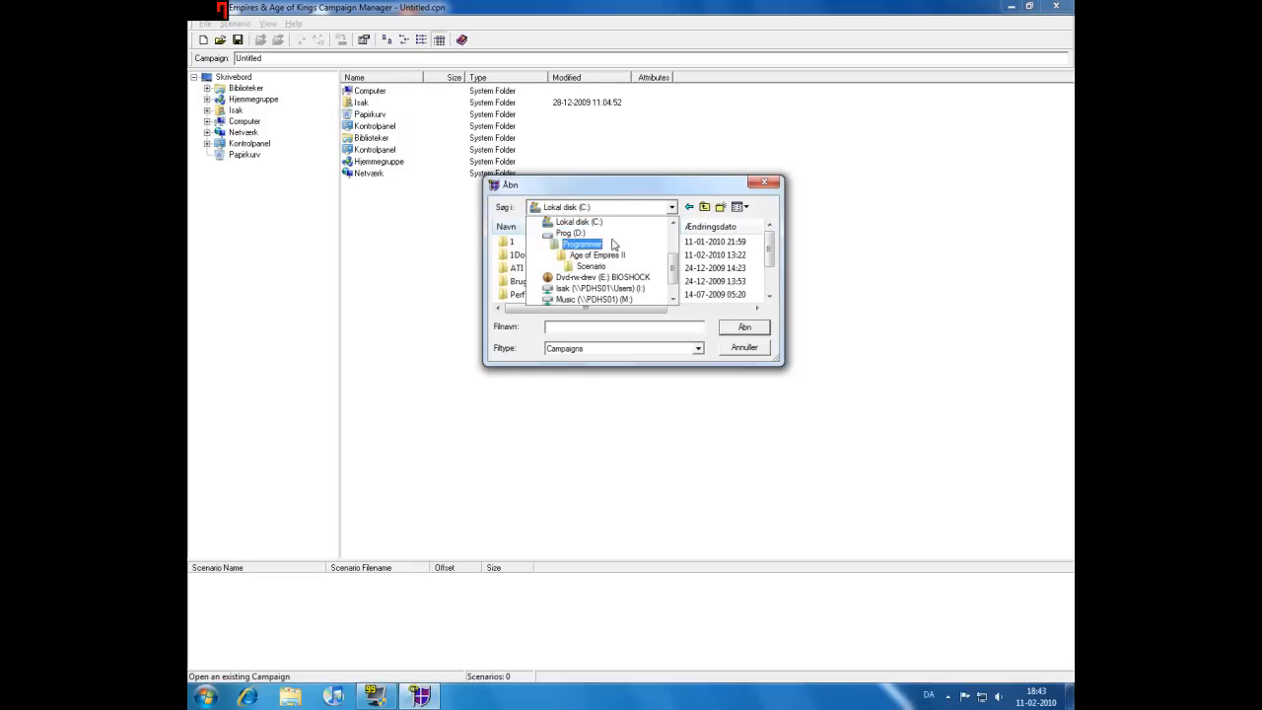
pyautogui.click(586, 233)
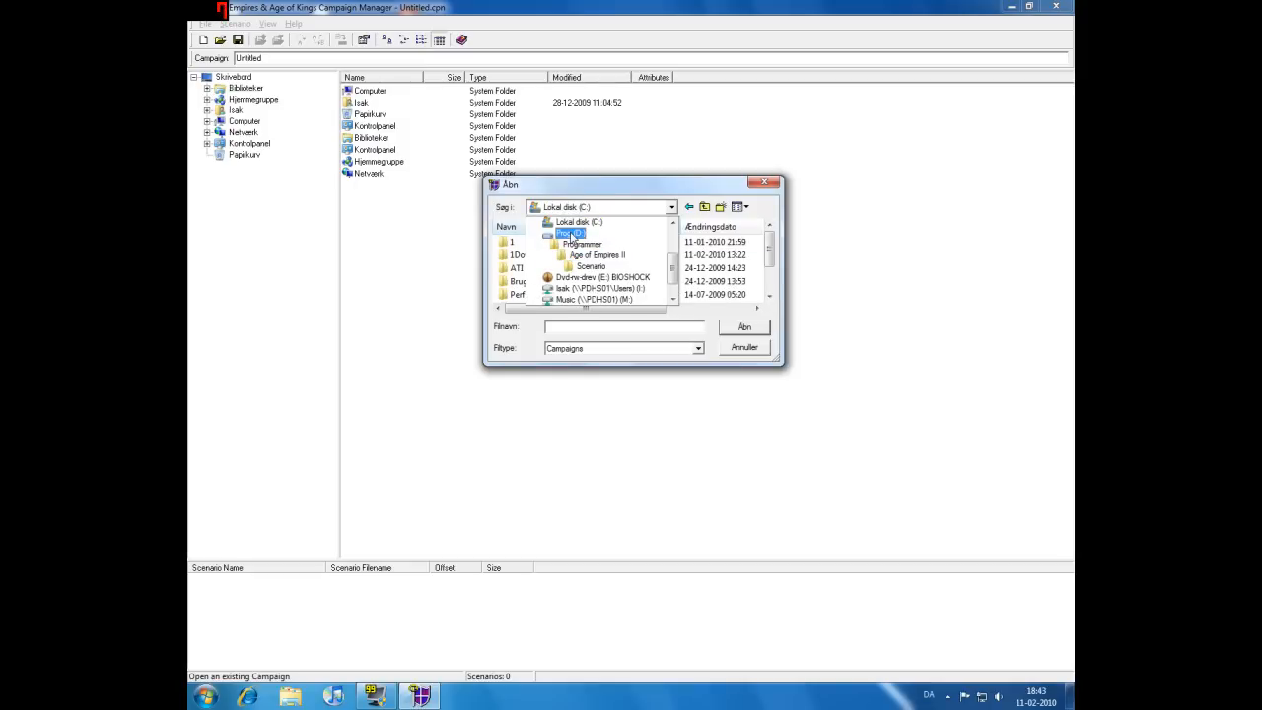
pyautogui.doubleClick(558, 233)
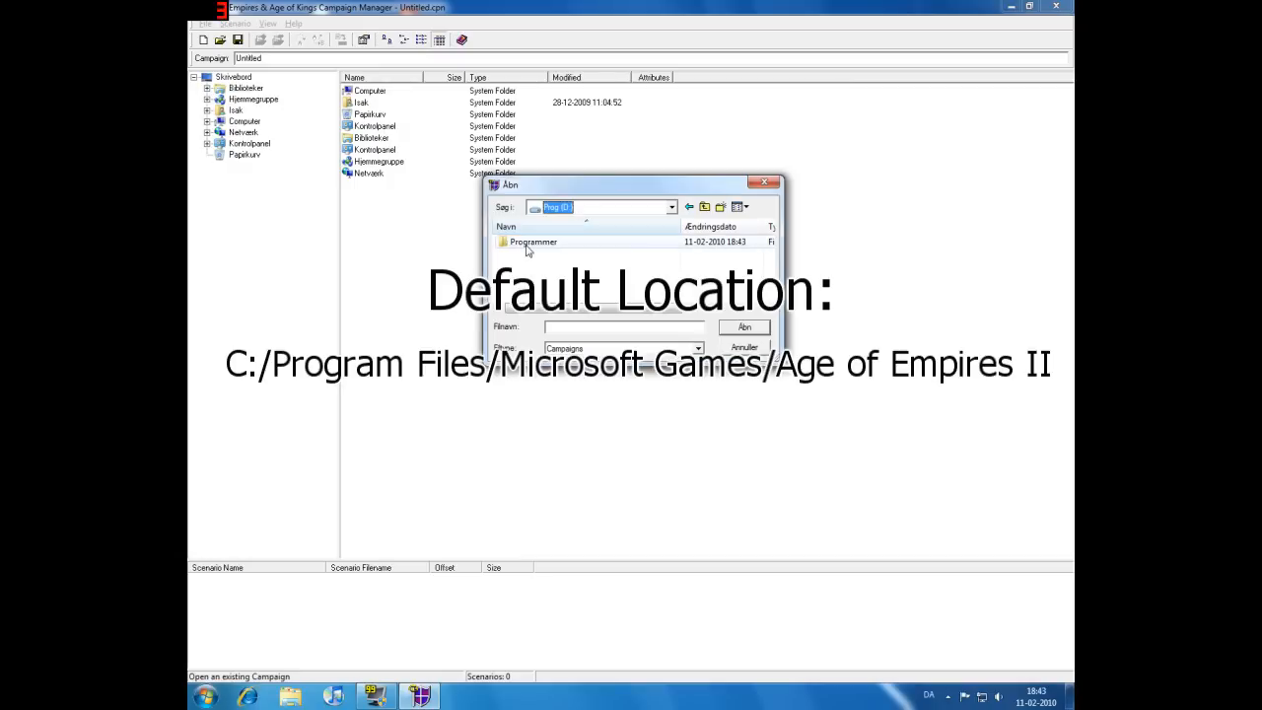
pyautogui.doubleClick(531, 241)
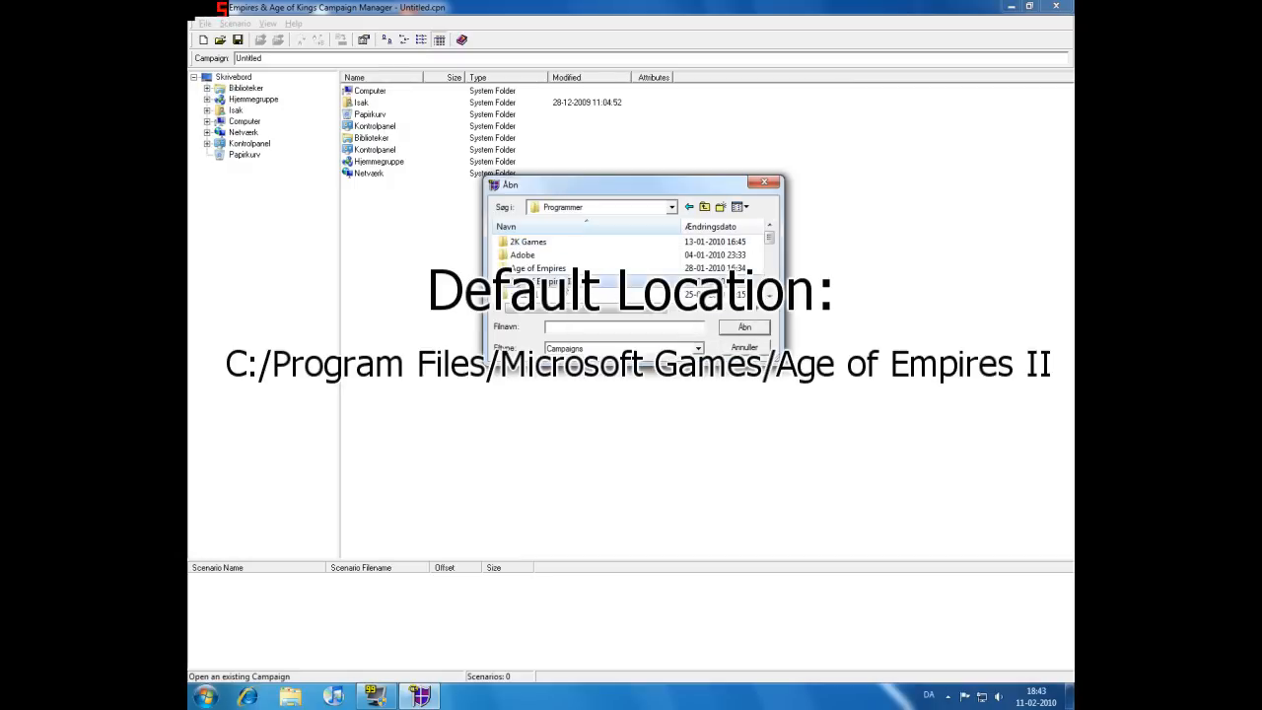
pyautogui.doubleClick(537, 268)
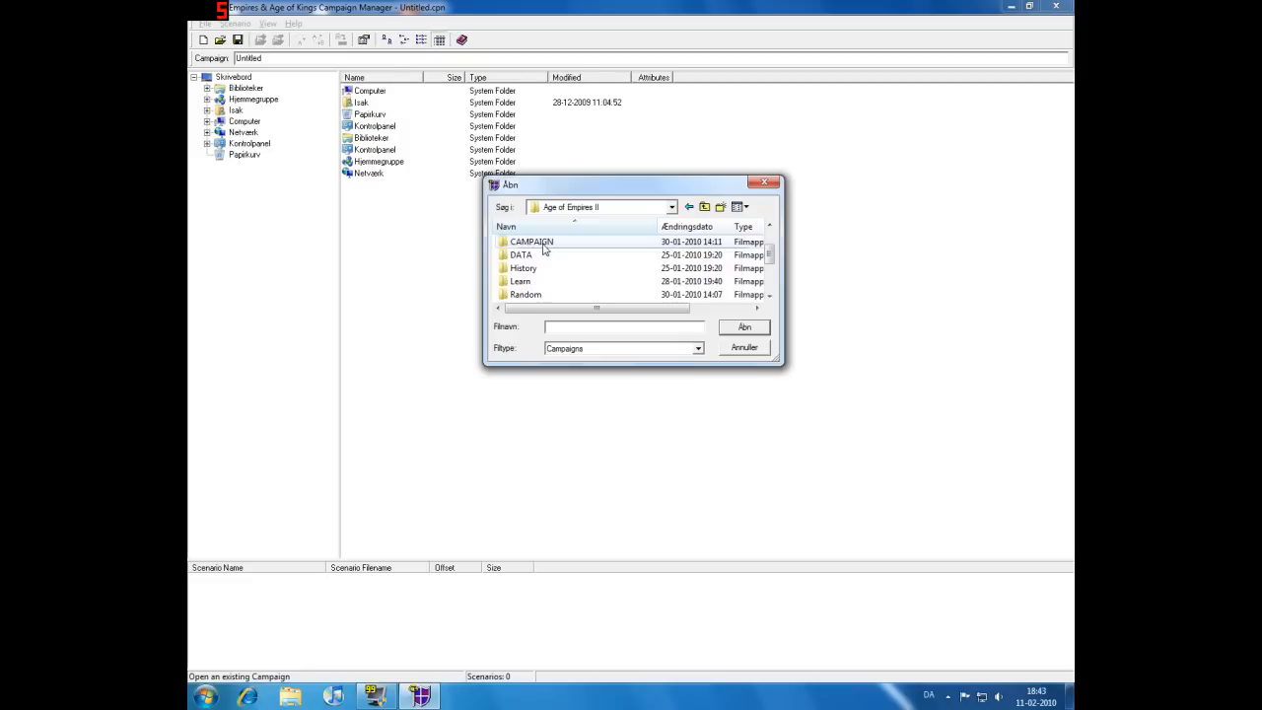
pyautogui.doubleClick(533, 241)
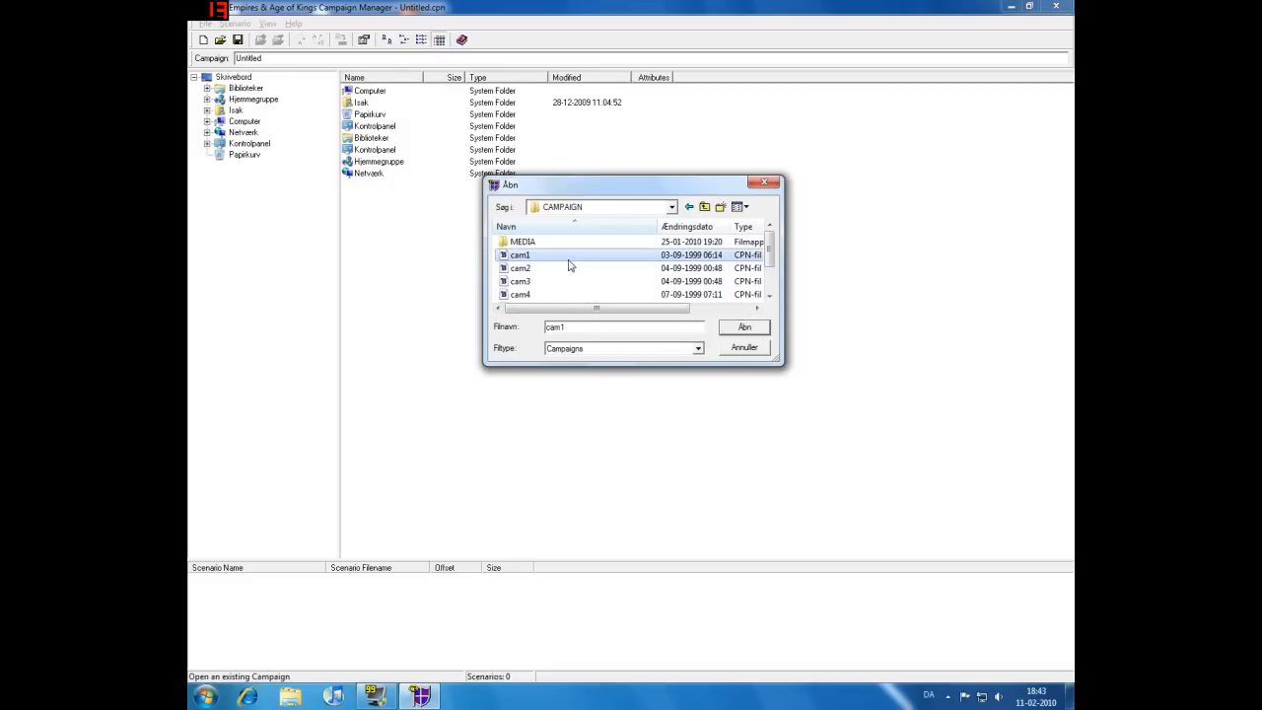
pyautogui.click(742, 327)
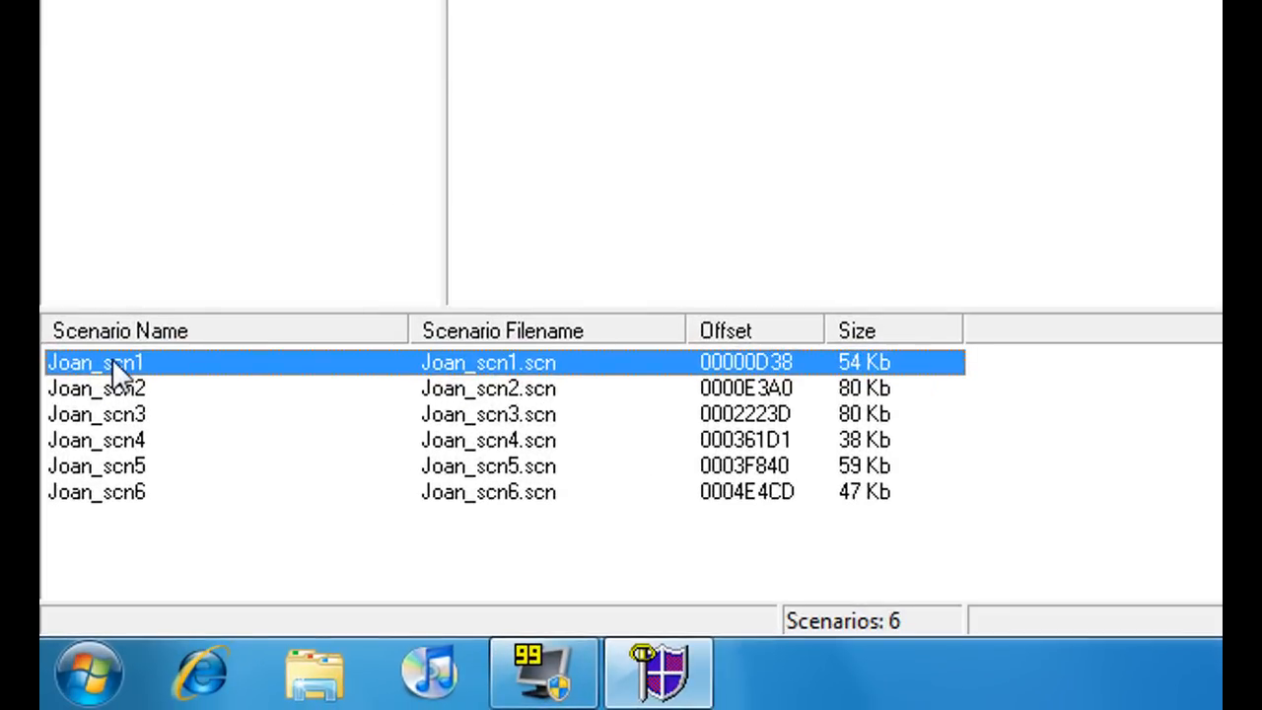
# Step: Save Joan_scn1 to file in the Age of Empires II\Scenario folder
pyautogui.rightClick(109, 363)
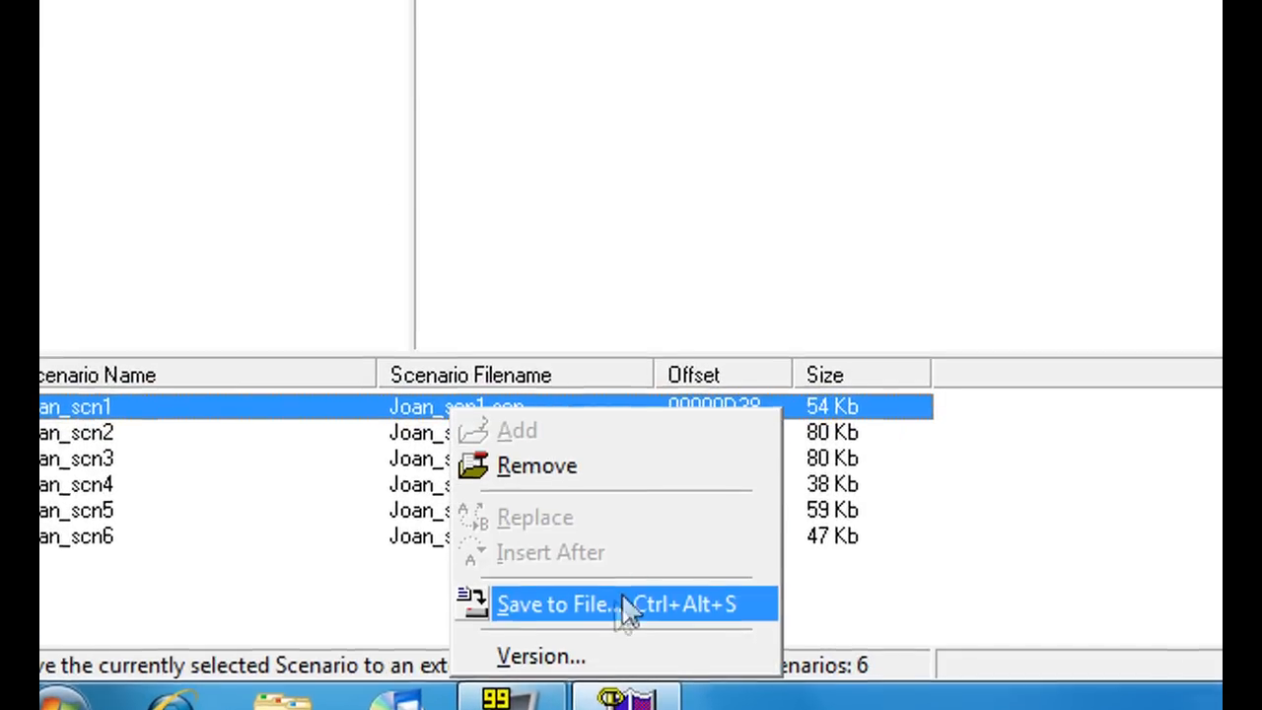
pyautogui.click(556, 603)
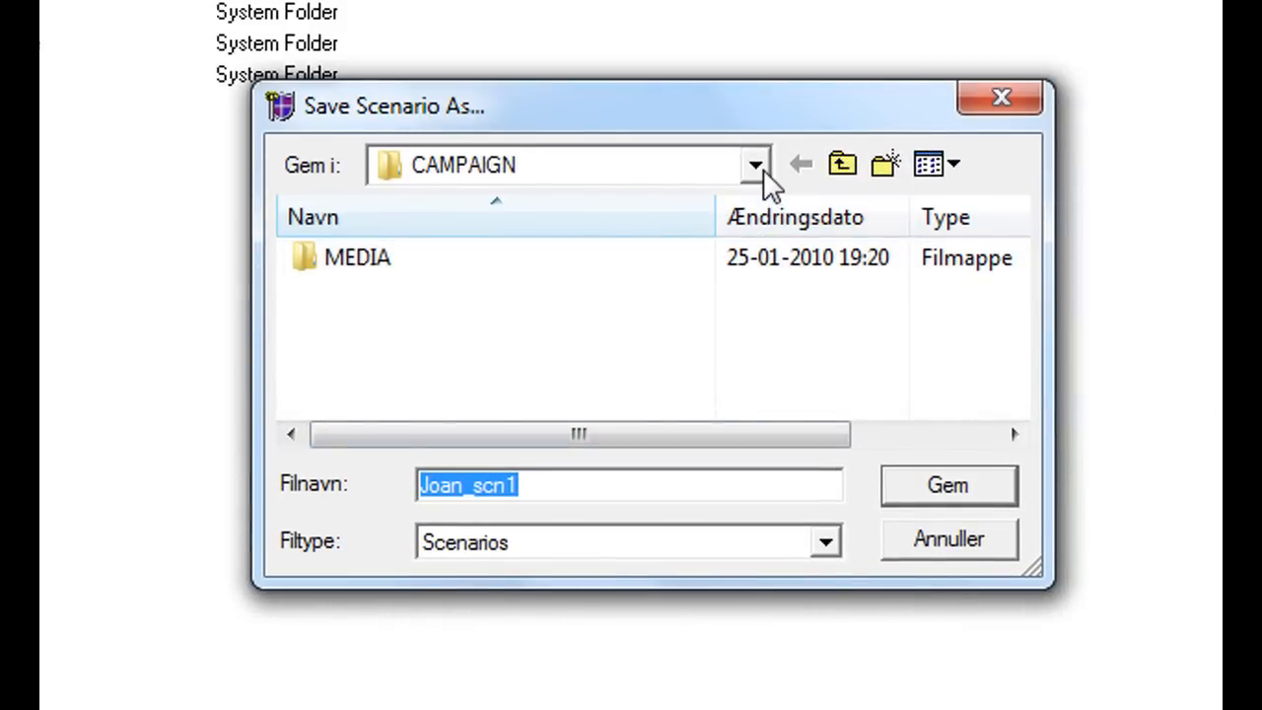
pyautogui.click(754, 166)
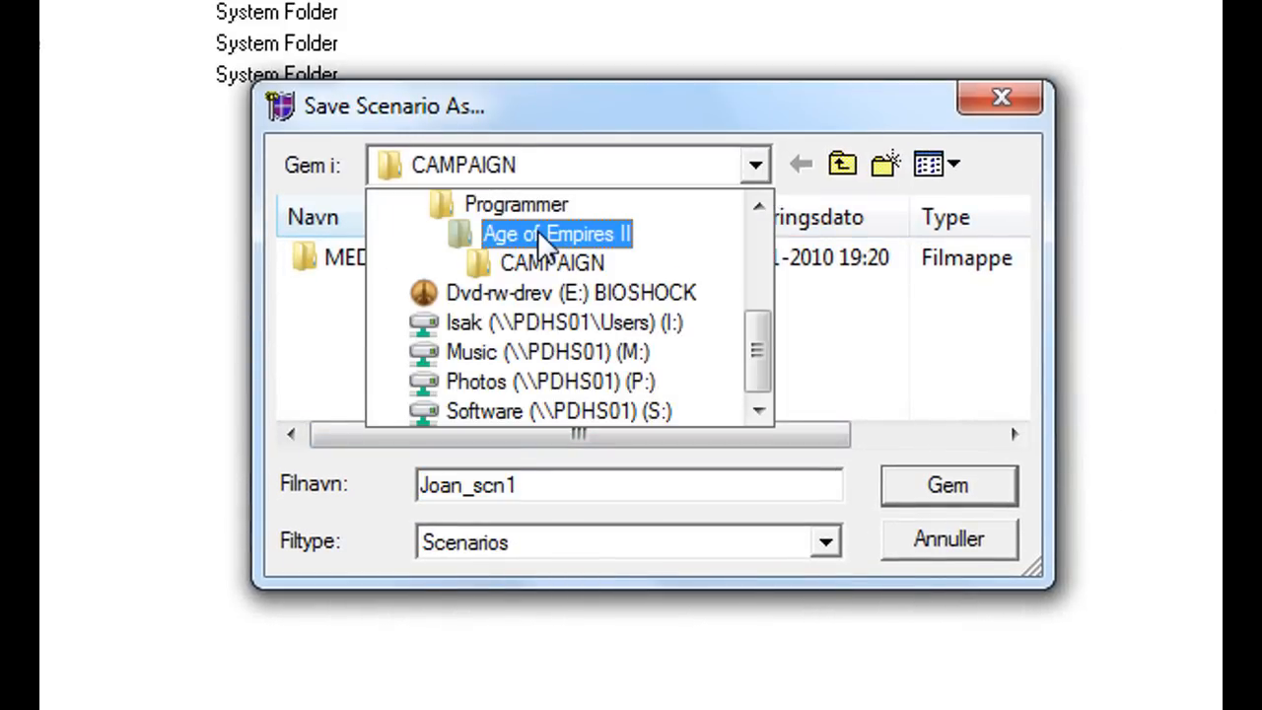
pyautogui.click(552, 235)
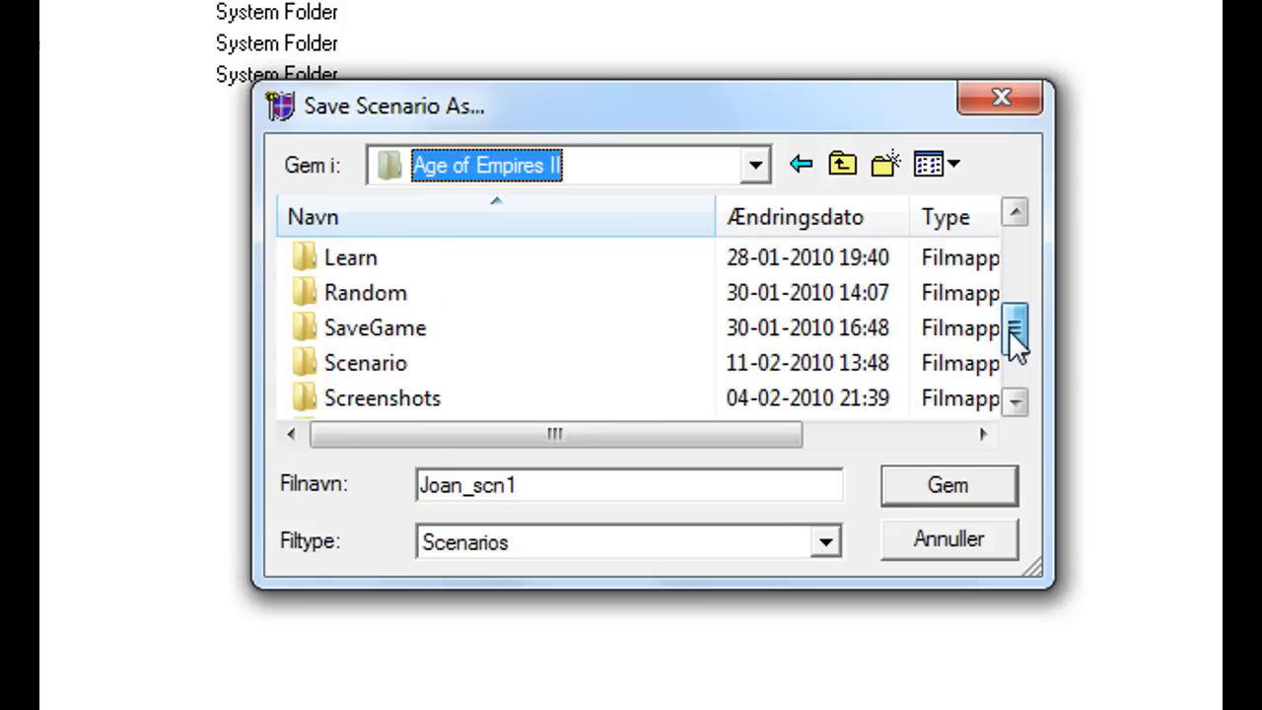
pyautogui.doubleClick(363, 363)
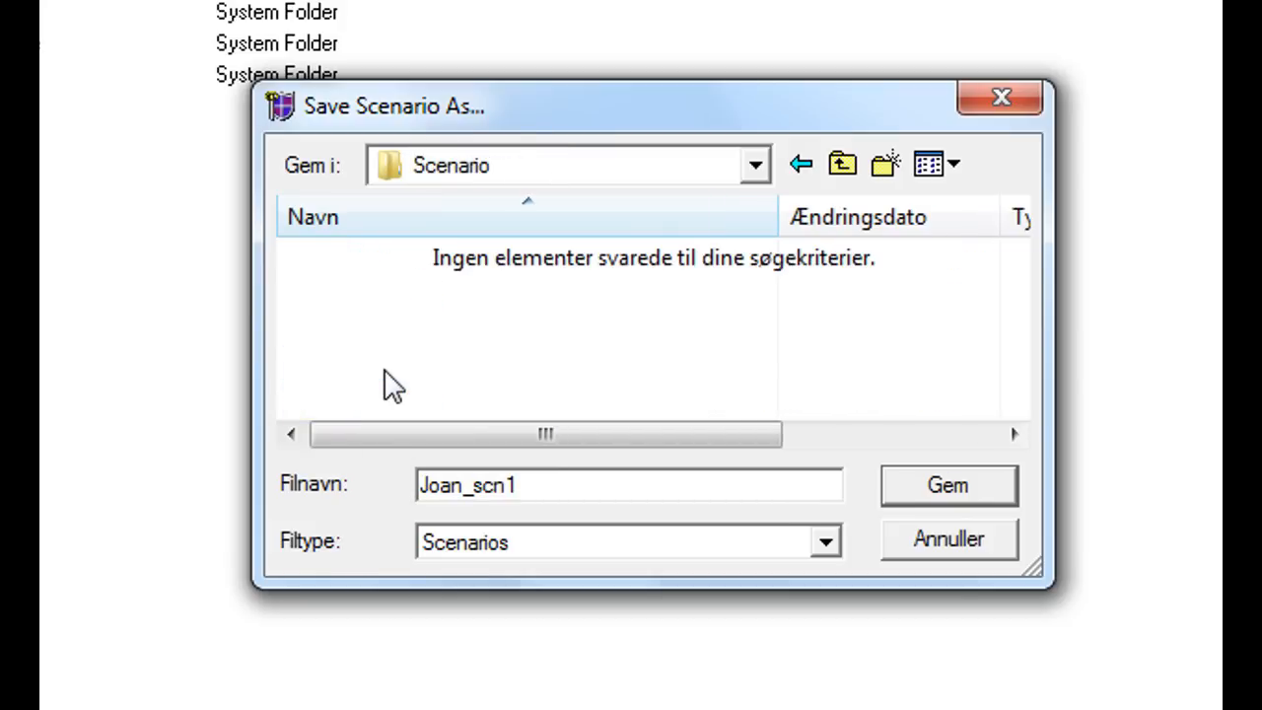
pyautogui.moveTo(833, 532)
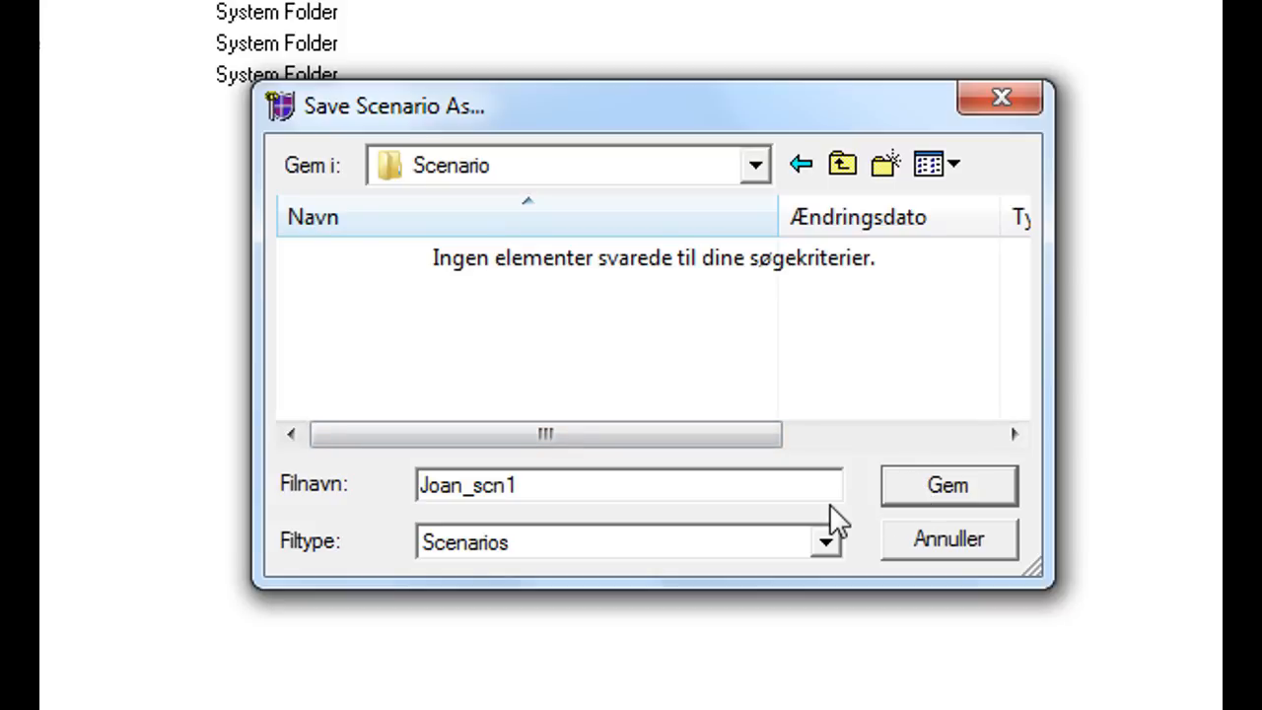
pyautogui.click(947, 485)
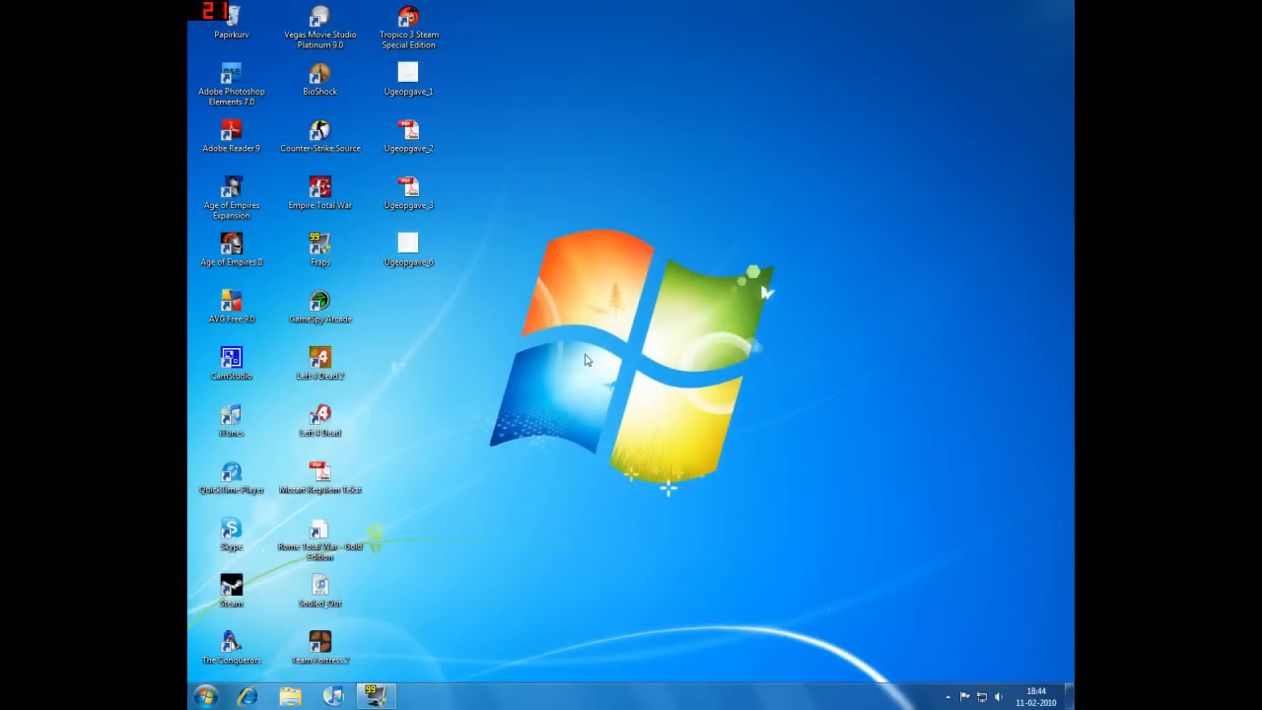
# Step: Launch Age of Empires II and open Joan_scn1 through Map Editor > Edit Scenario
pyautogui.doubleClick(233, 245)
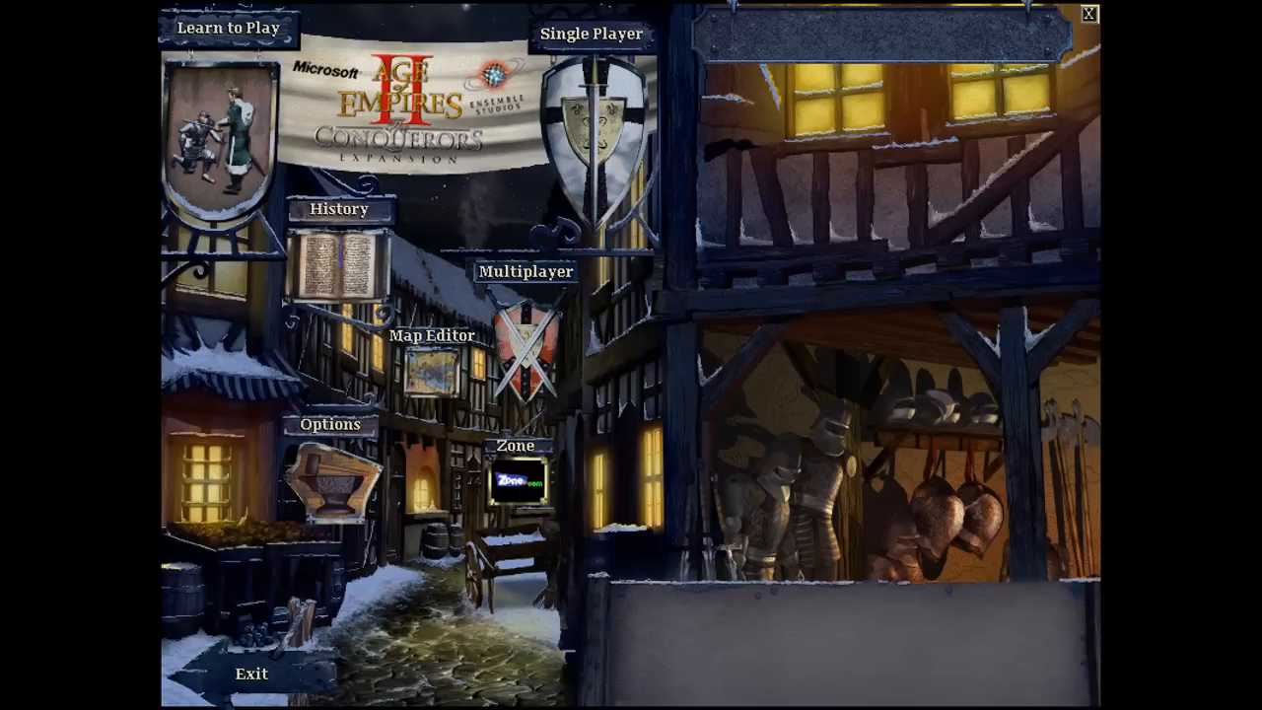
pyautogui.click(430, 378)
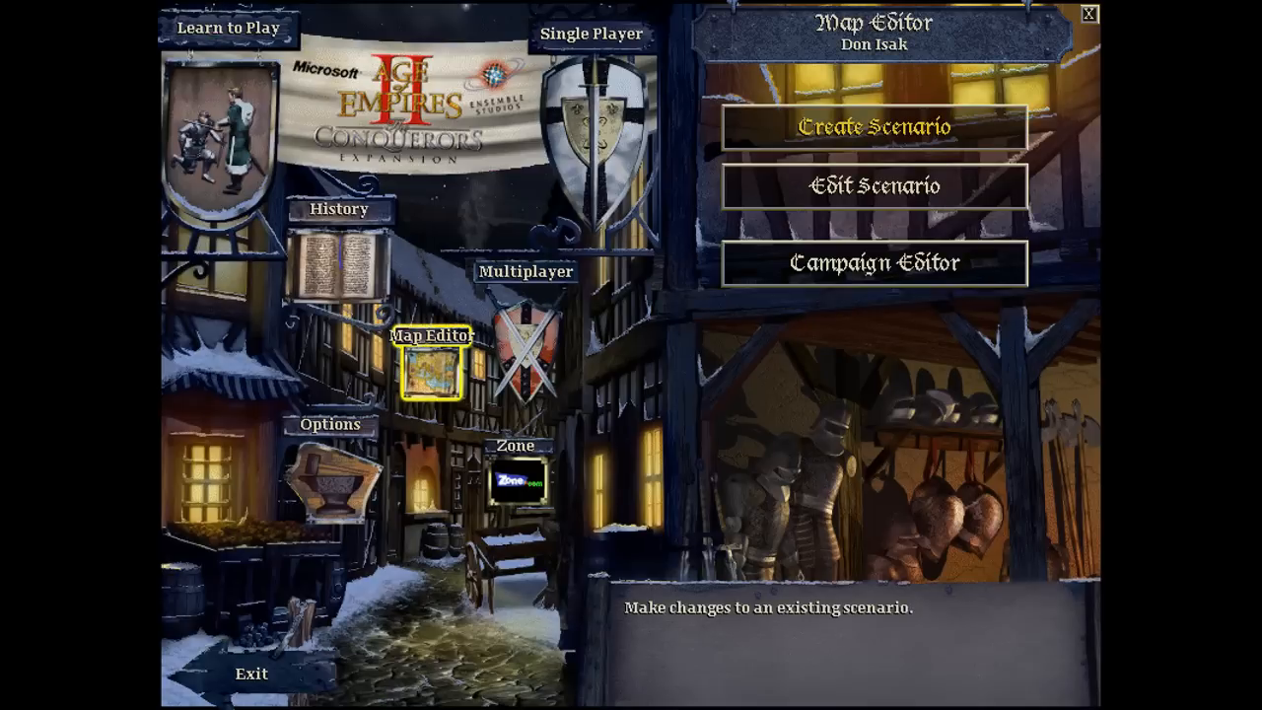
pyautogui.click(875, 185)
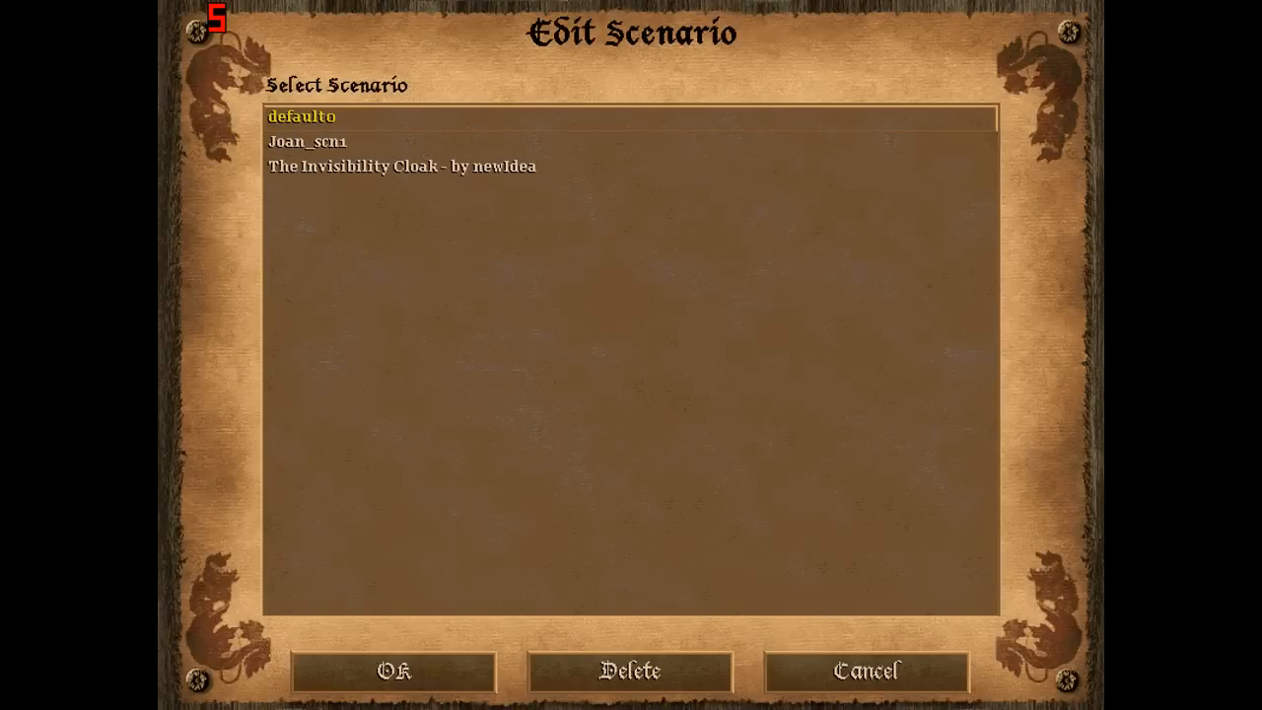
pyautogui.click(393, 675)
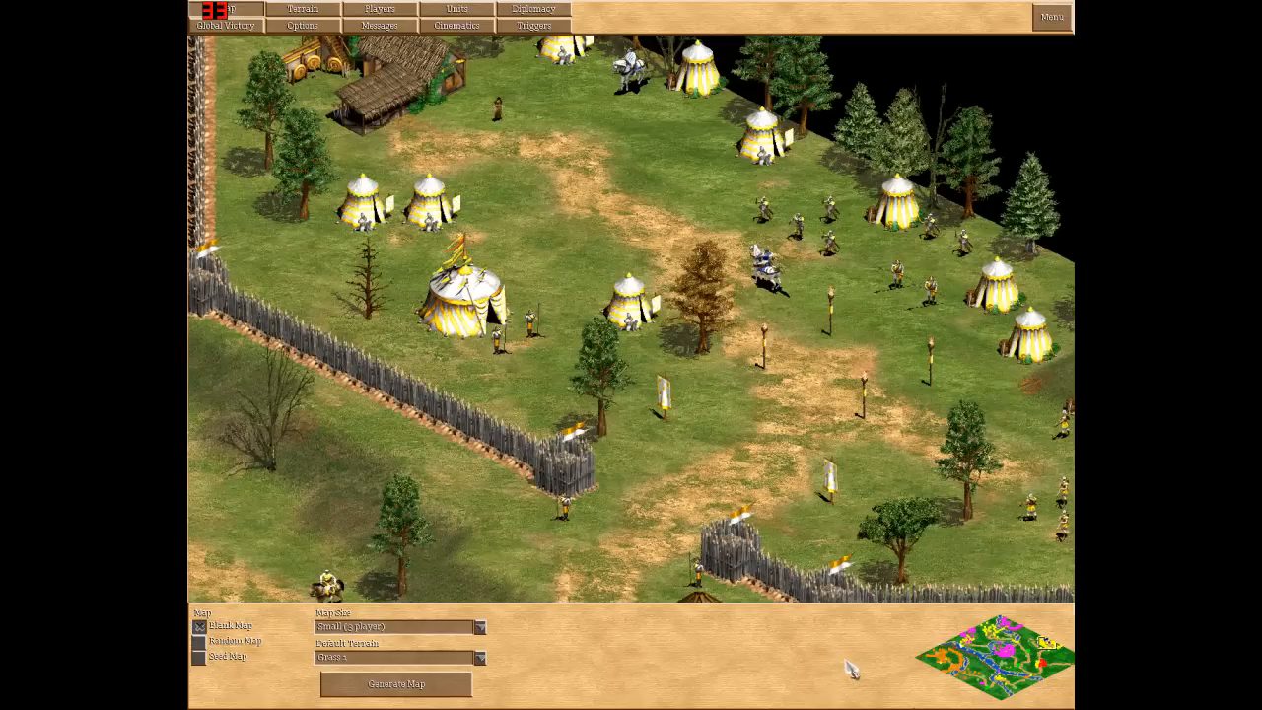
# Step: Show Joan_scn1's trigger list and inspect several triggers, including You lose
pyautogui.click(541, 23)
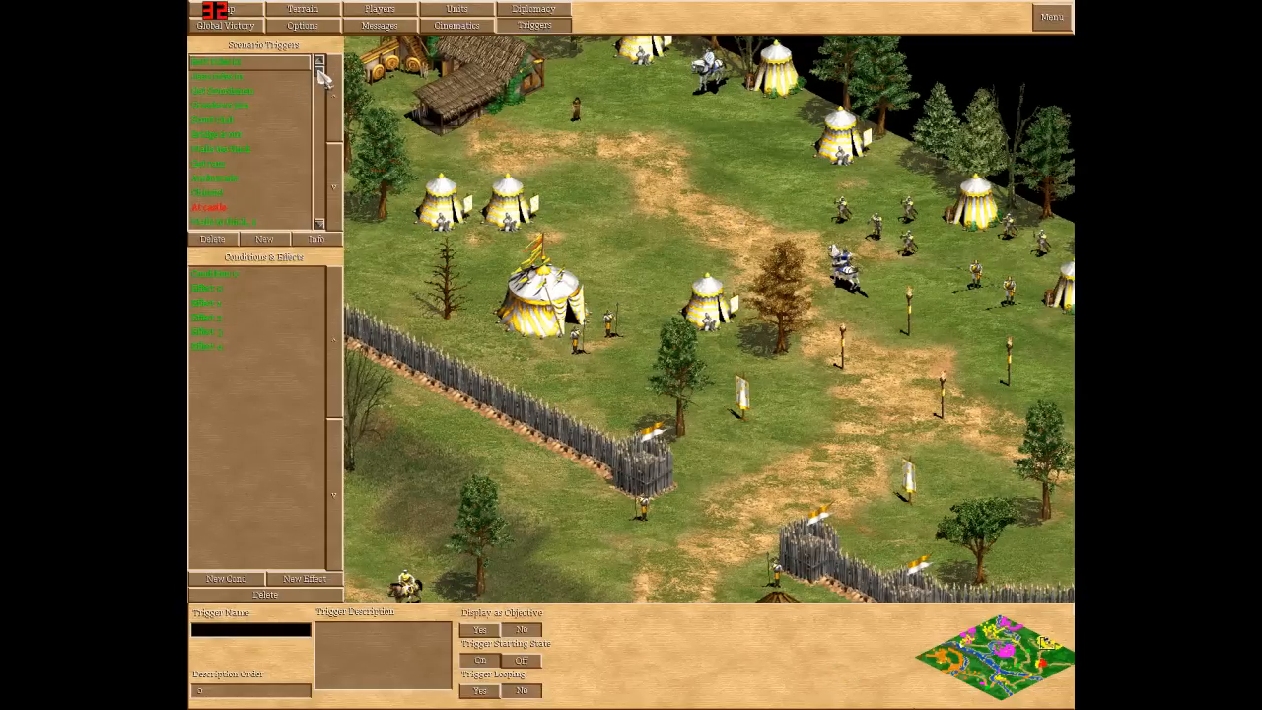
pyautogui.click(217, 120)
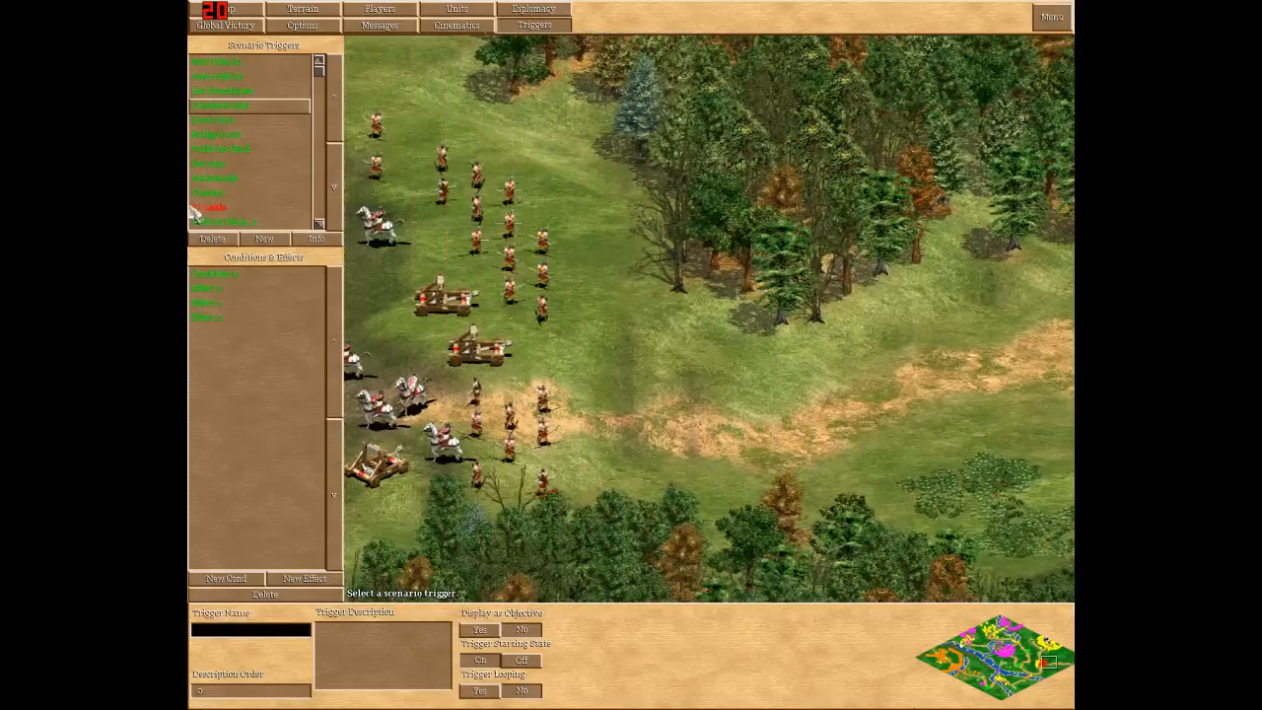
pyautogui.click(215, 135)
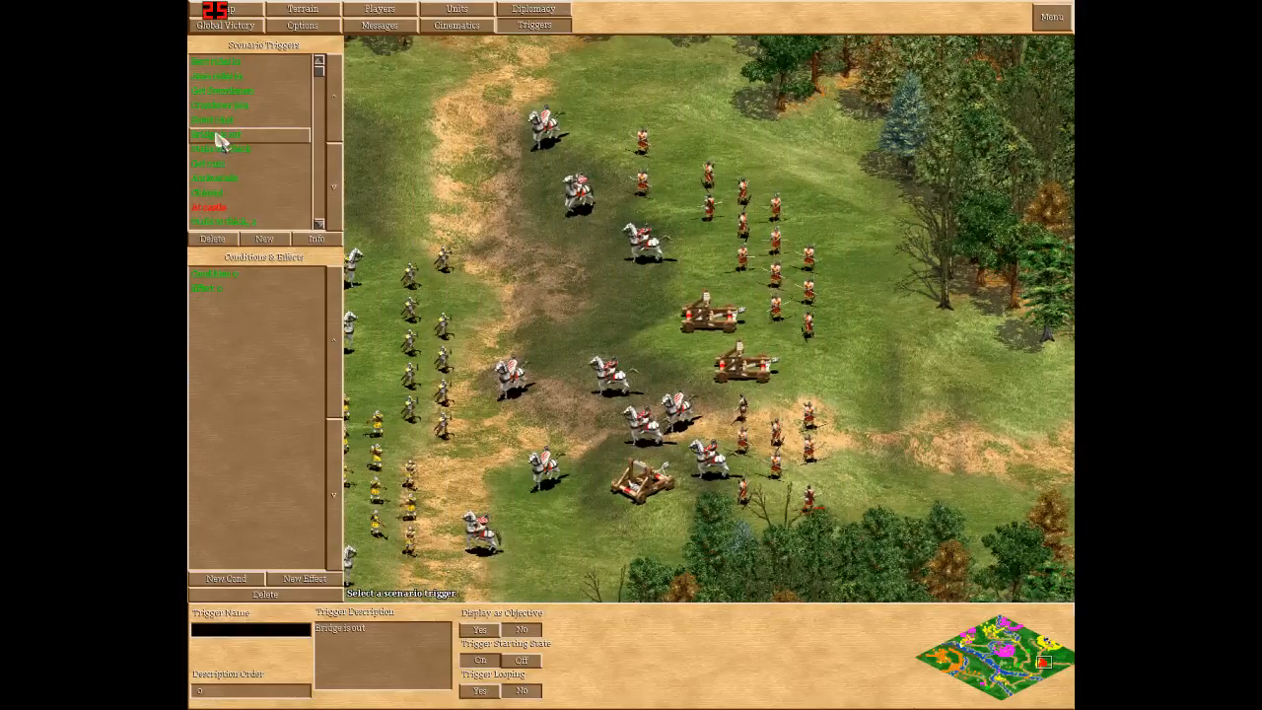
pyautogui.click(221, 148)
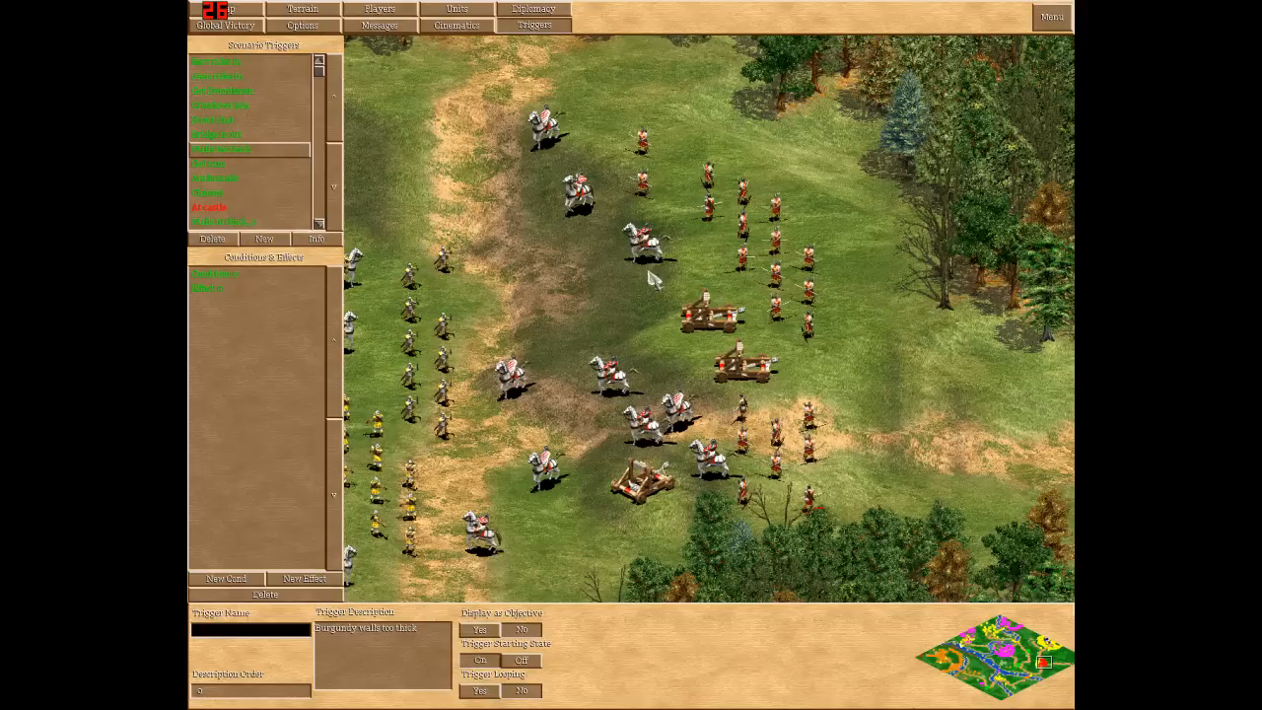
pyautogui.click(214, 177)
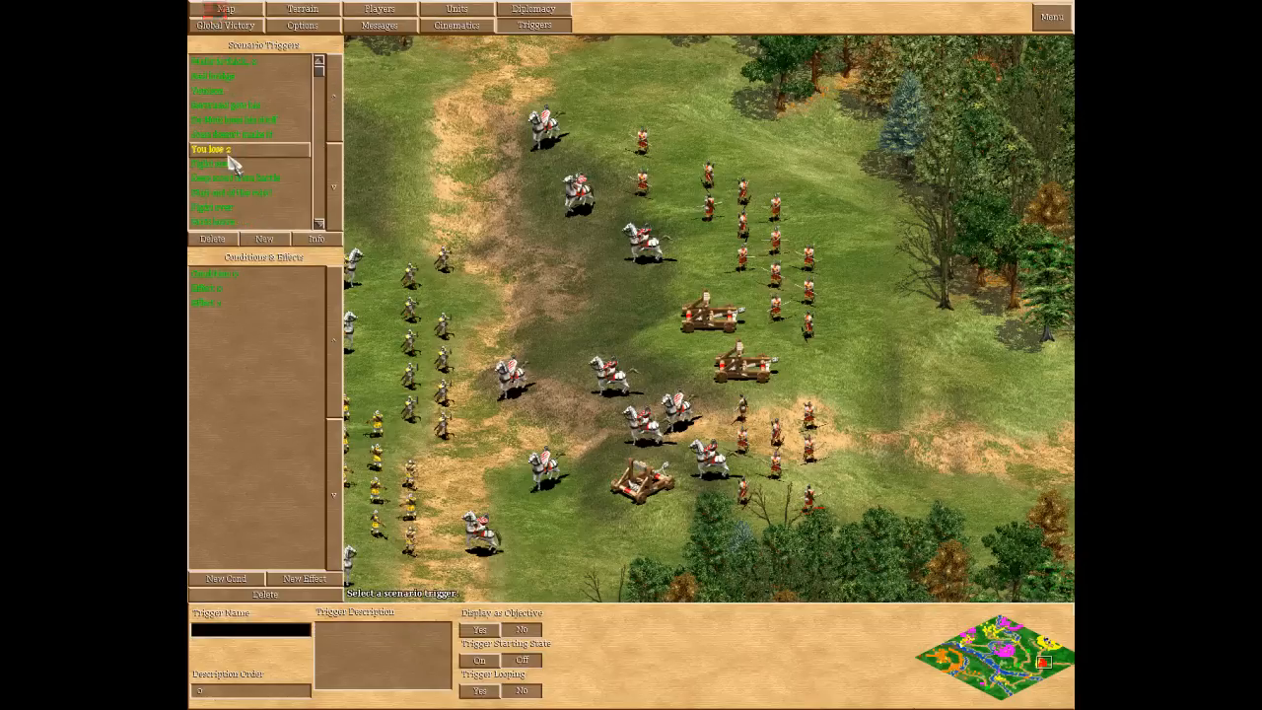
pyautogui.click(233, 118)
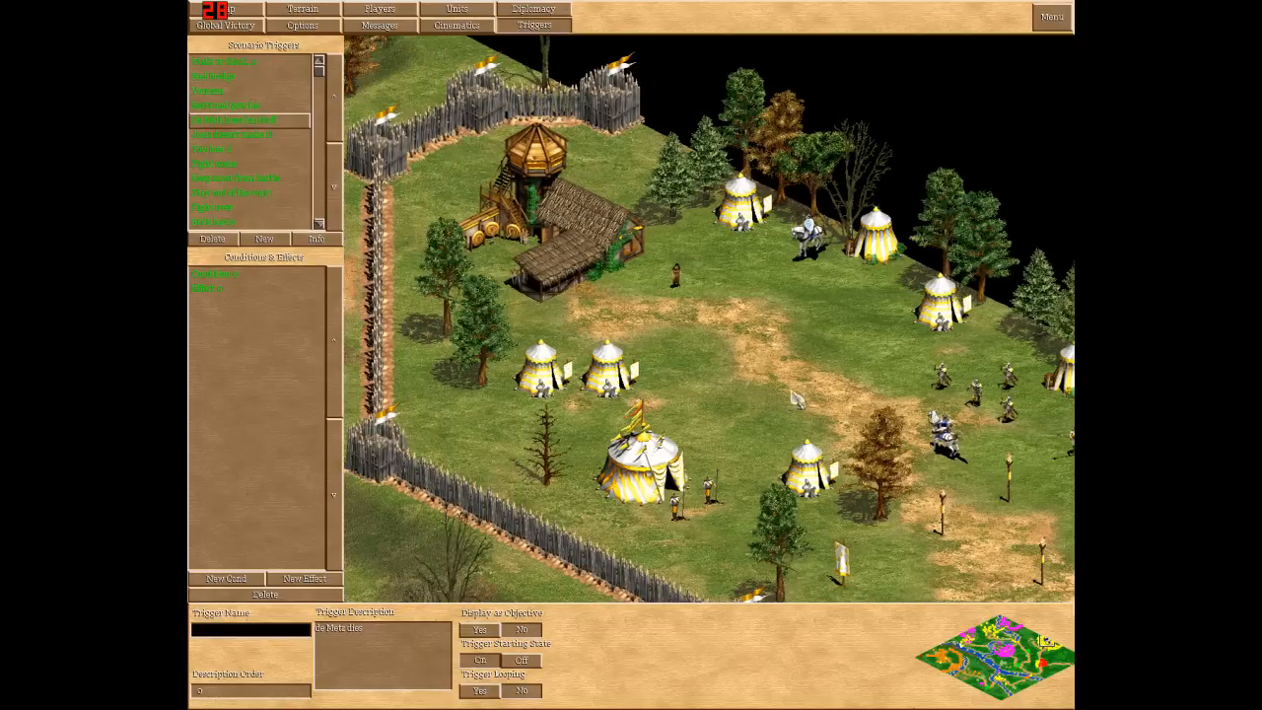
pyautogui.moveTo(718, 377)
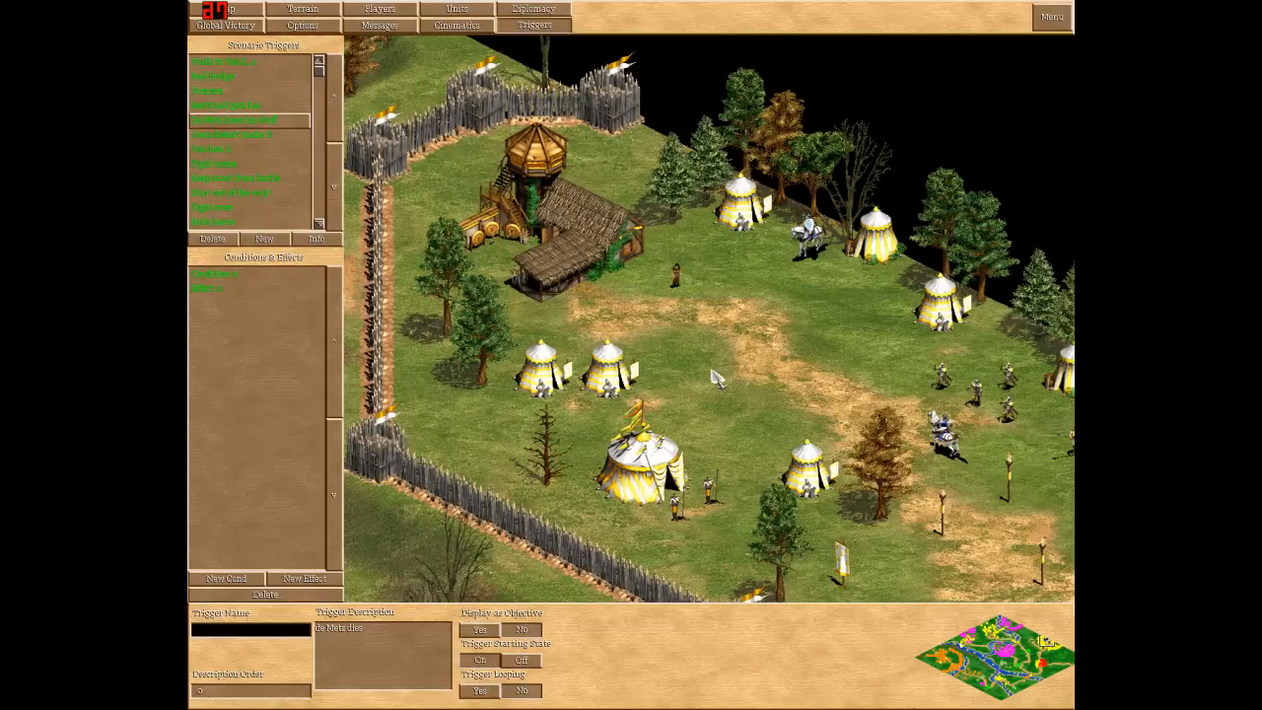
pyautogui.moveTo(753, 426)
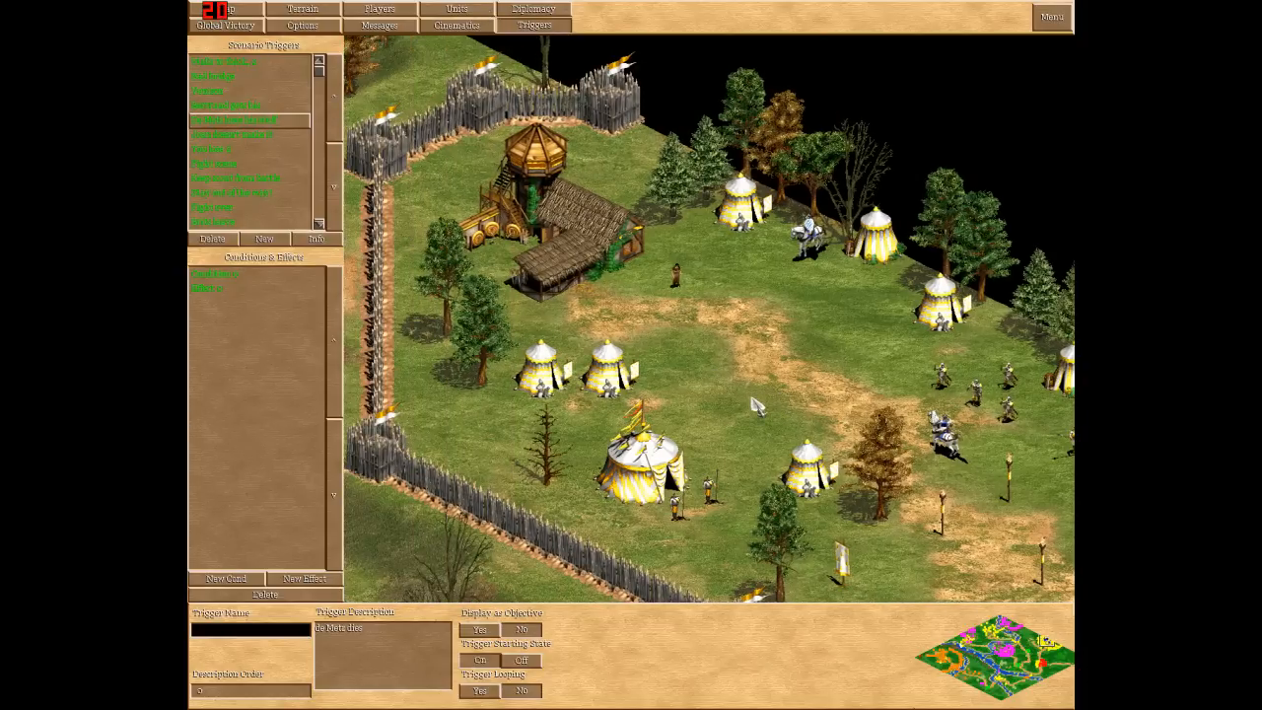